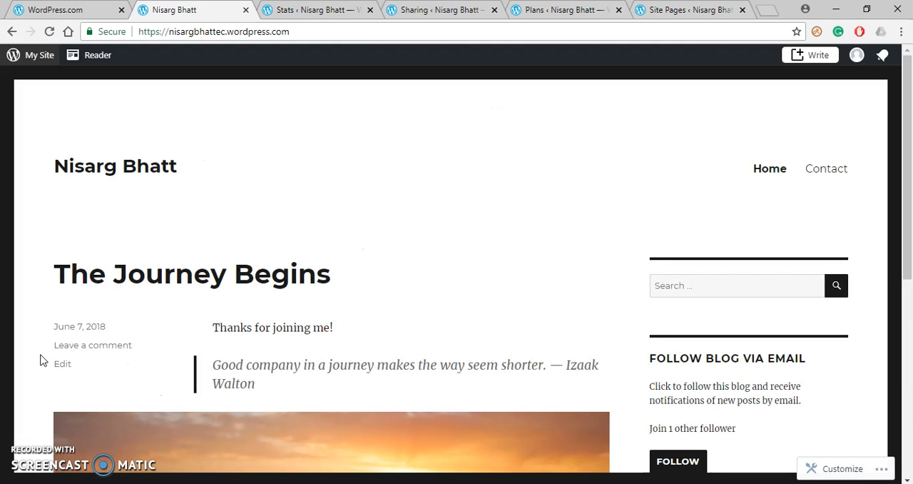
pyautogui.moveTo(321, 132)
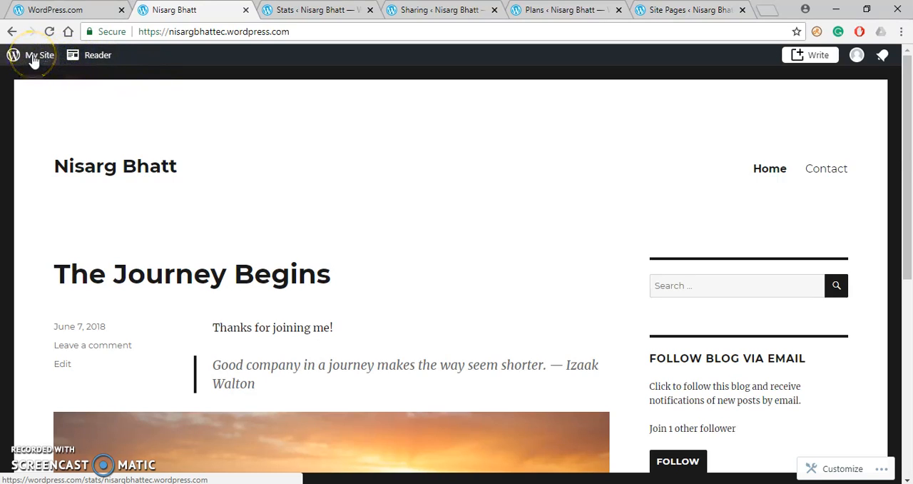
# Step: Open the My Site management menu over the Nisarg Bhatt front page
pyautogui.click(40, 55)
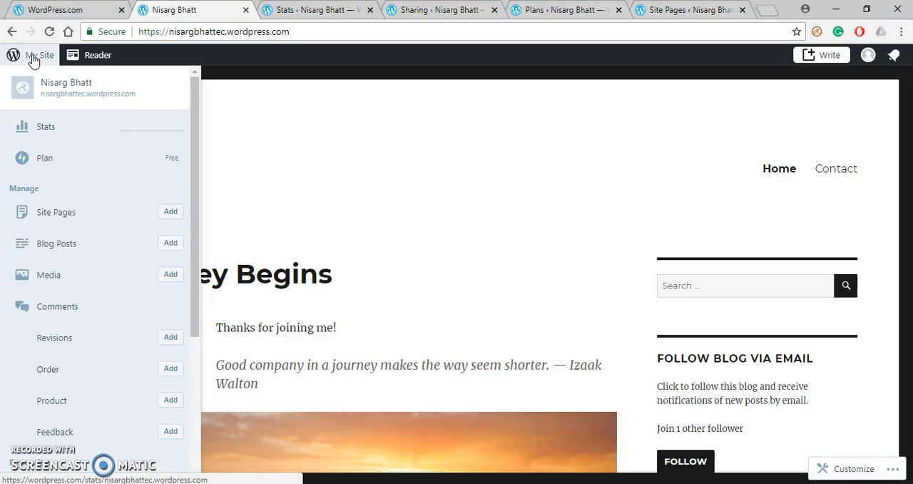
pyautogui.moveTo(46, 126)
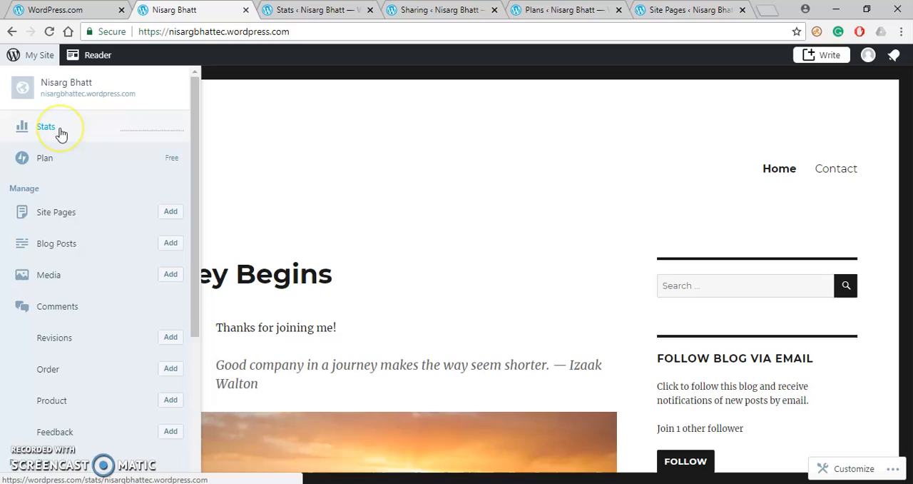
pyautogui.moveTo(45, 127)
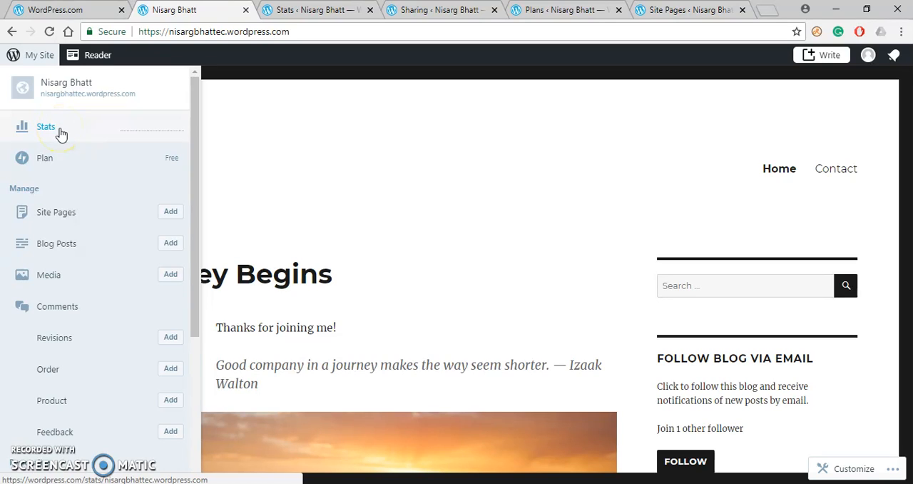
pyautogui.moveTo(70, 133)
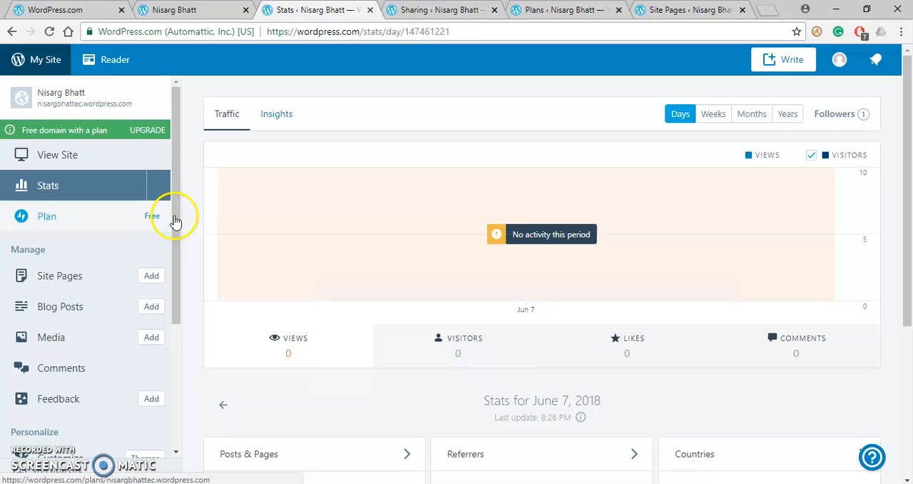
pyautogui.moveTo(313, 355)
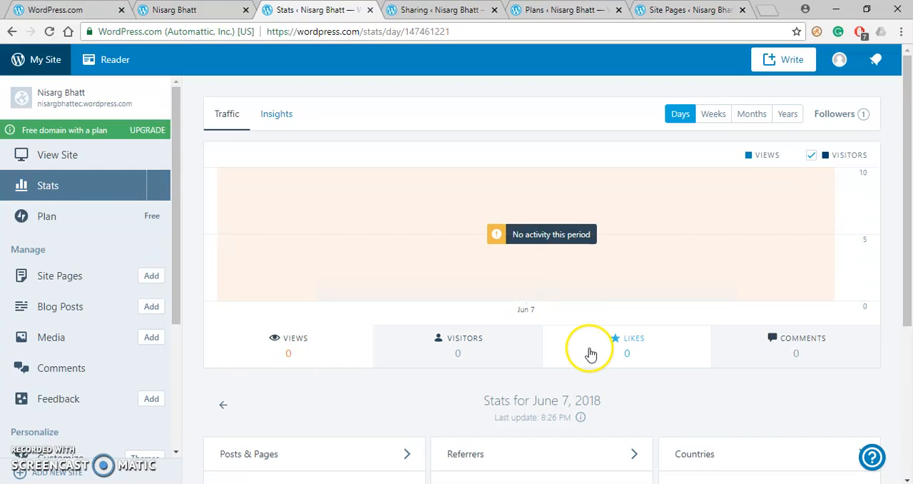
pyautogui.moveTo(755, 348)
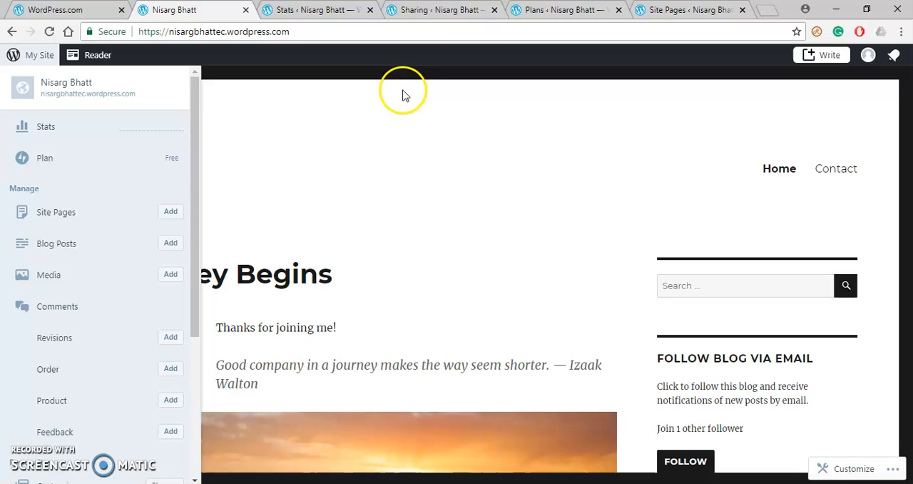
pyautogui.click(44, 158)
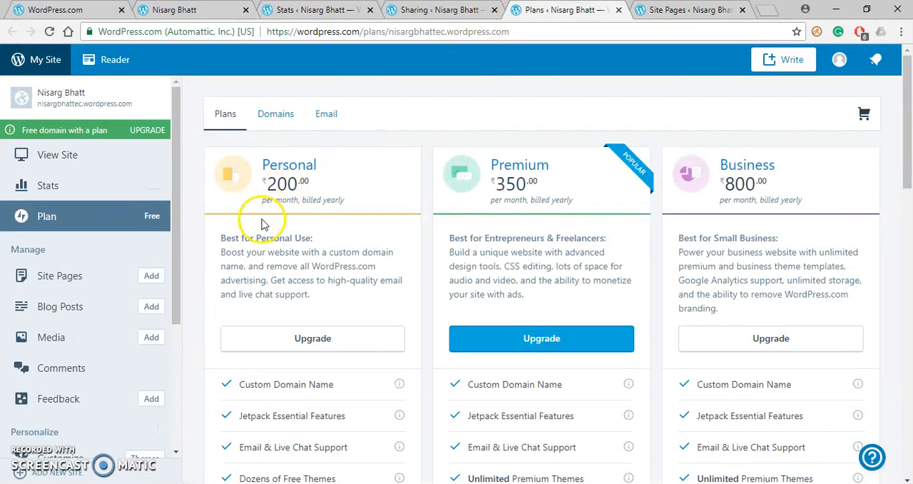
pyautogui.moveTo(295, 231)
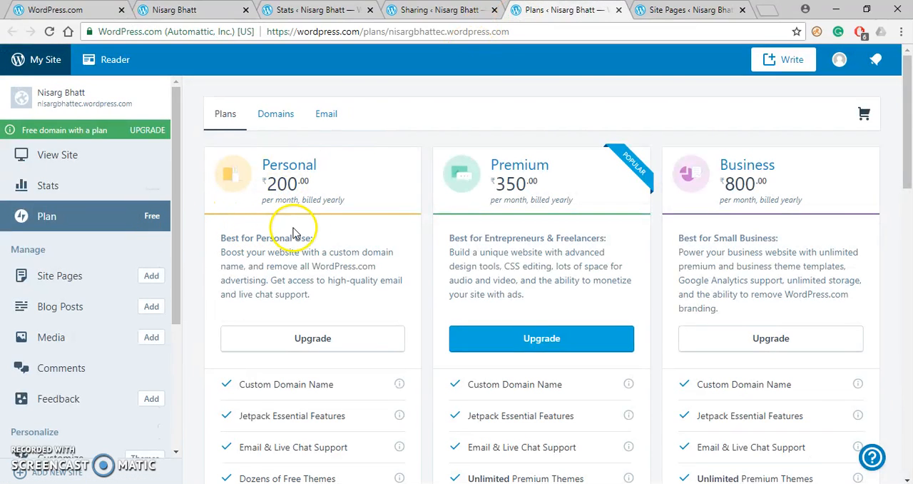
pyautogui.moveTo(596, 232)
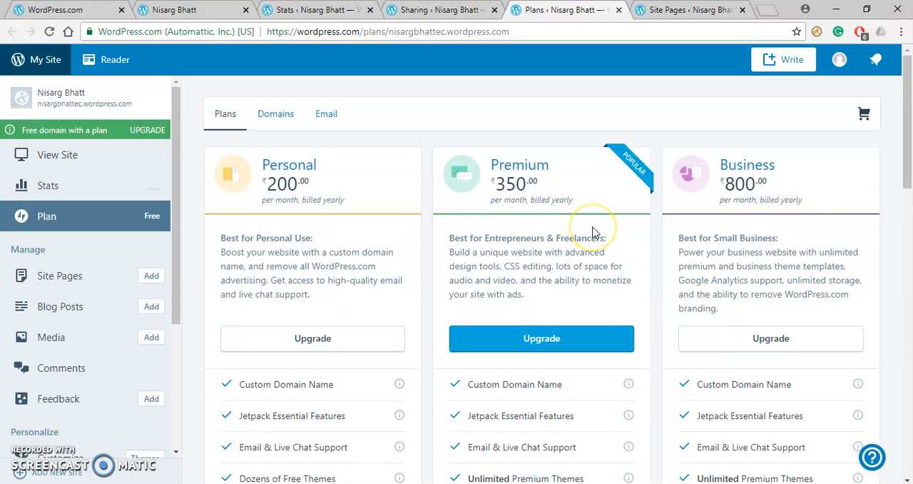
pyautogui.moveTo(165, 207)
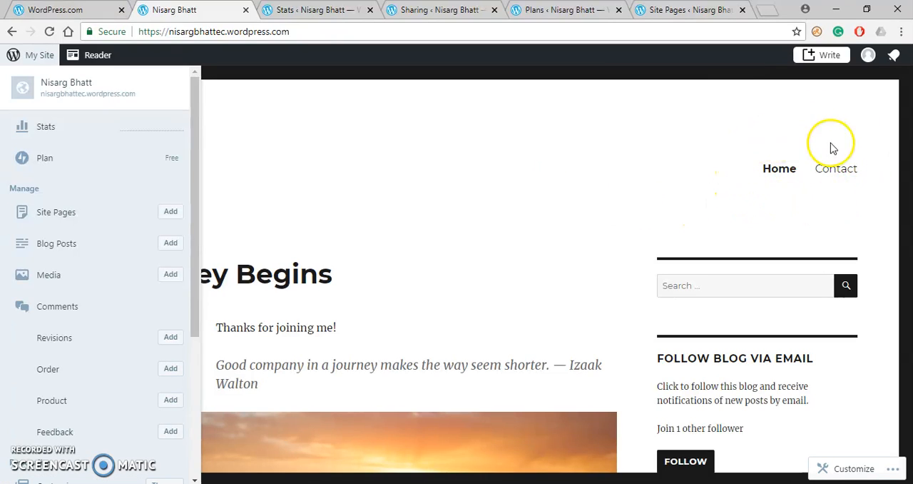
pyautogui.moveTo(877, 191)
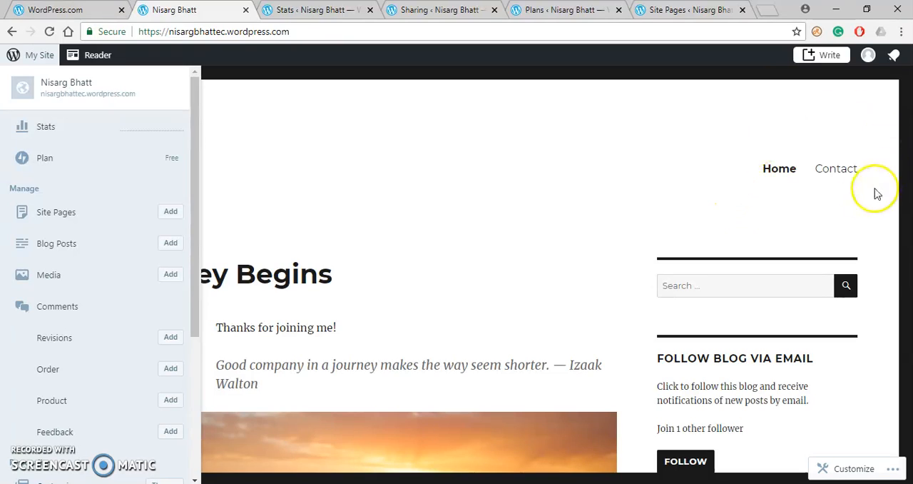
pyautogui.moveTo(307, 223)
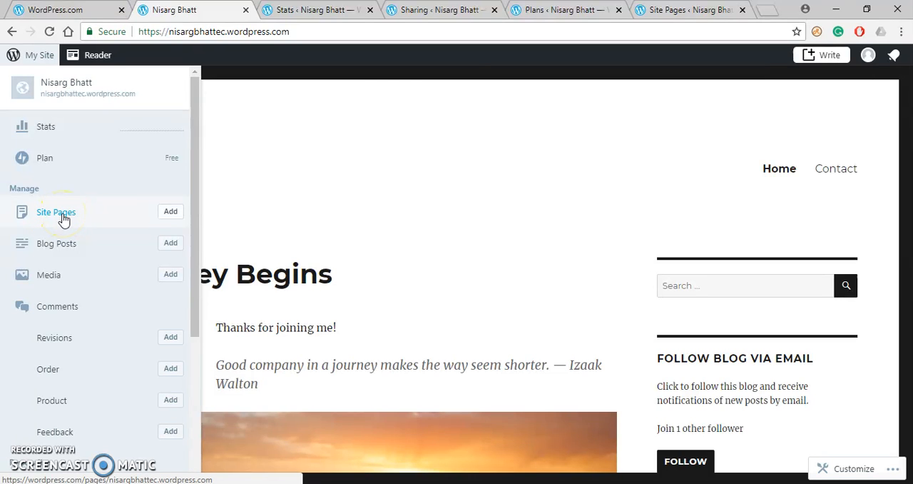
pyautogui.click(56, 212)
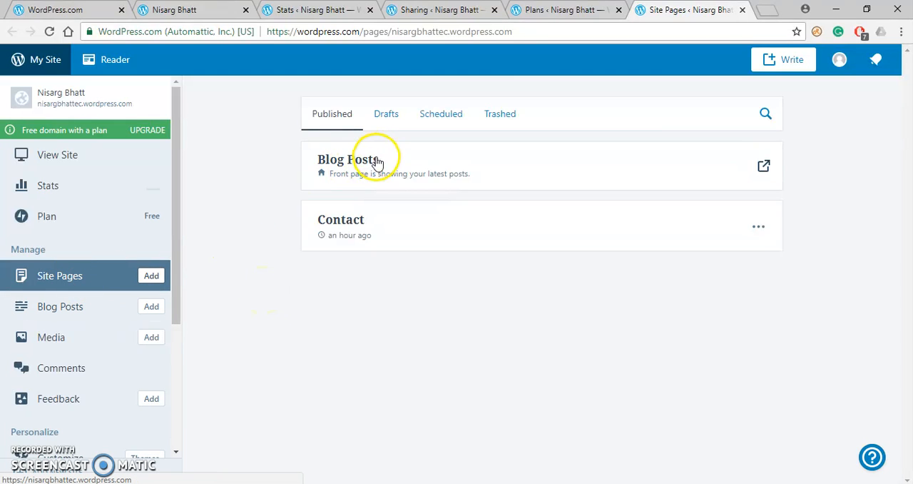
pyautogui.moveTo(325, 166)
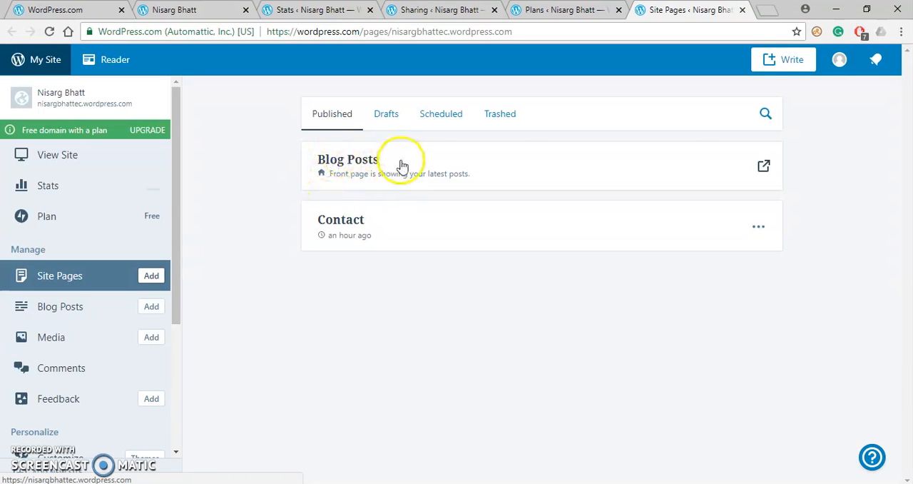
pyautogui.moveTo(374, 223)
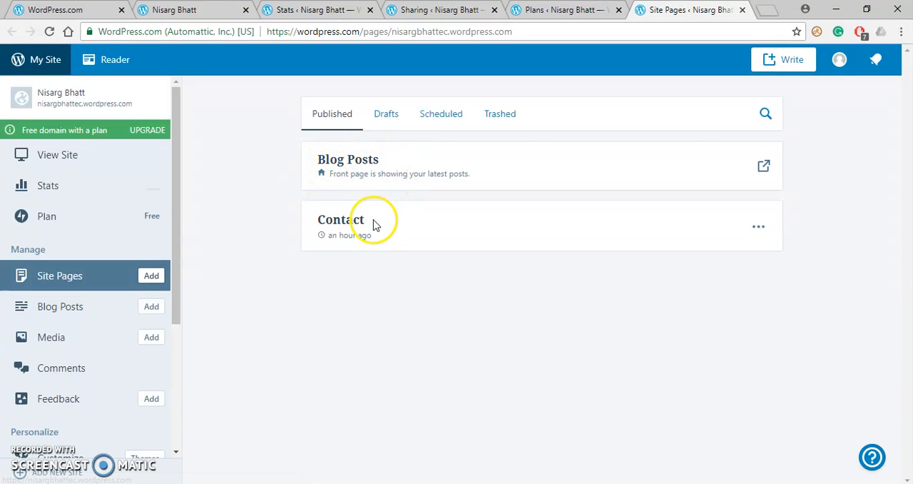
pyautogui.moveTo(278, 231)
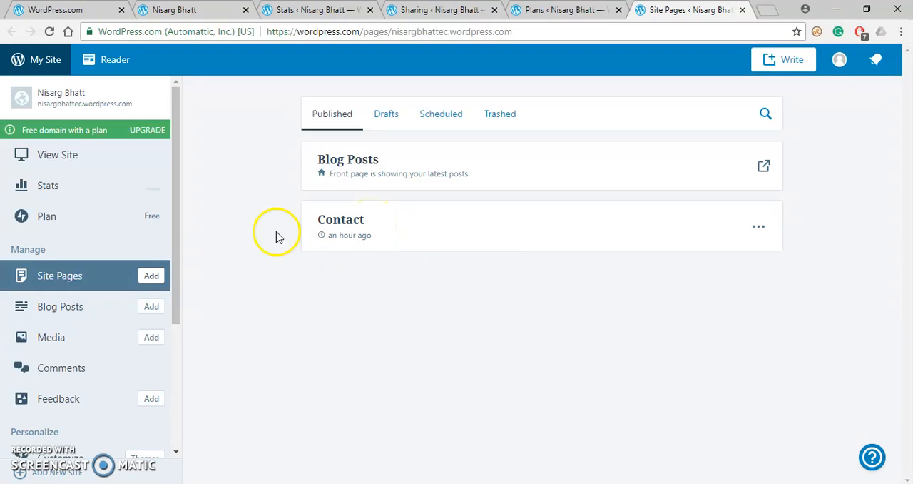
pyautogui.moveTo(270, 185)
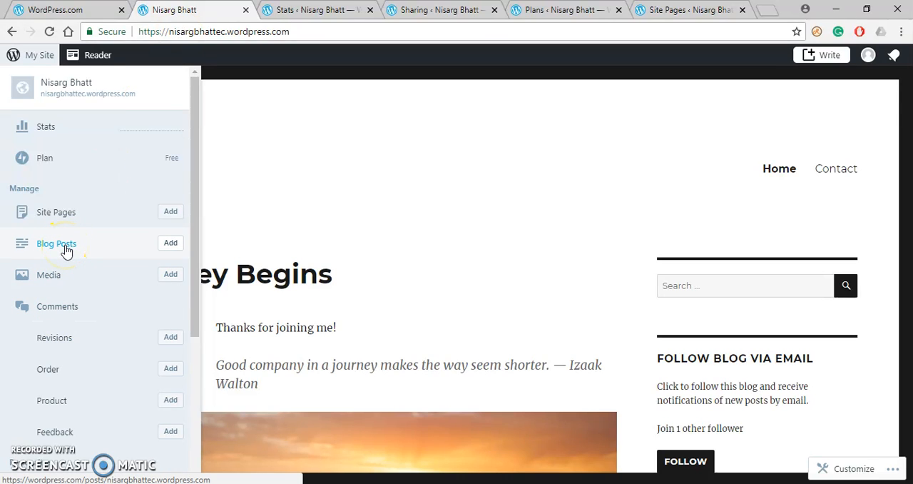
# Step: Show the Blog Posts list with the published post The Journey Begins
pyautogui.click(56, 244)
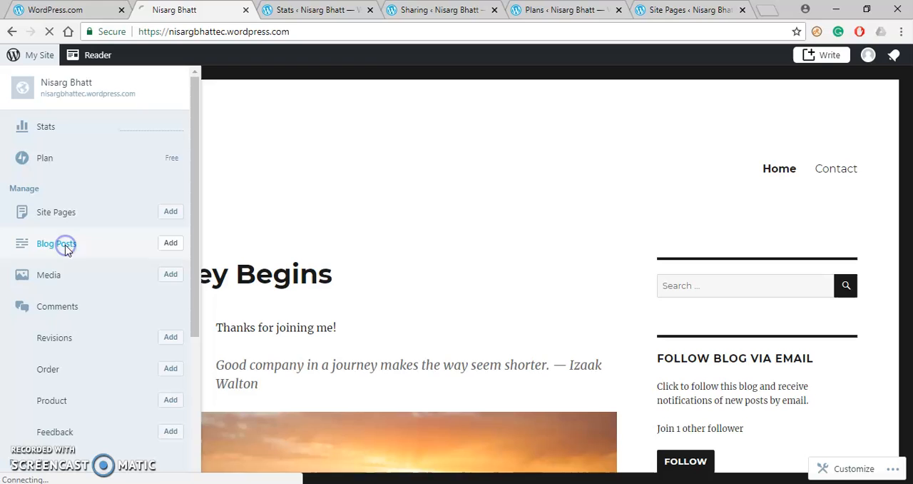
pyautogui.click(56, 243)
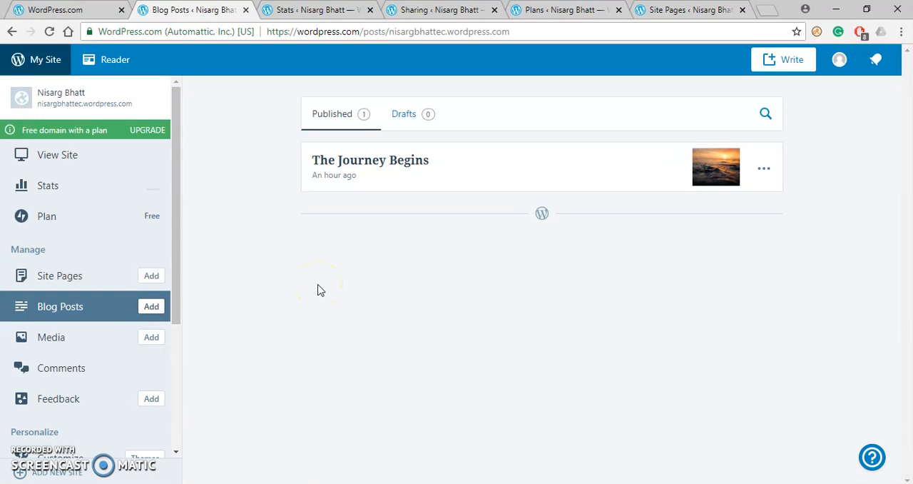
pyautogui.moveTo(405, 186)
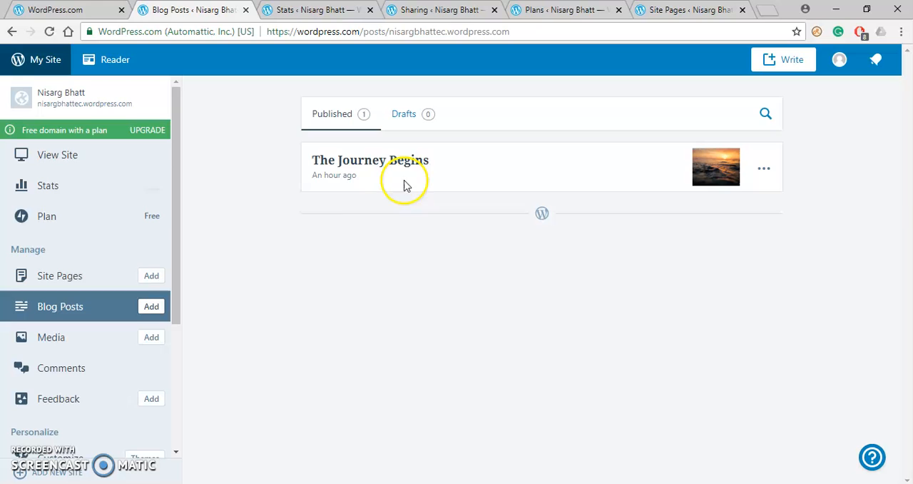
pyautogui.moveTo(371, 212)
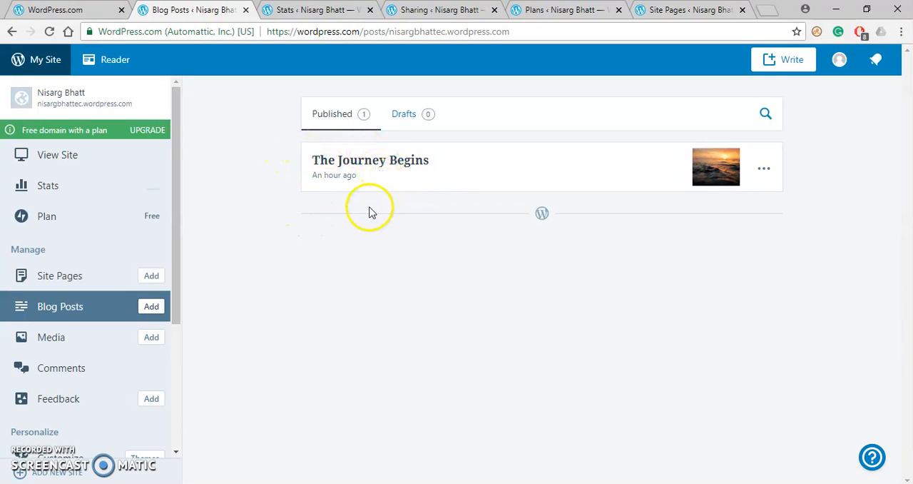
pyautogui.moveTo(336, 211)
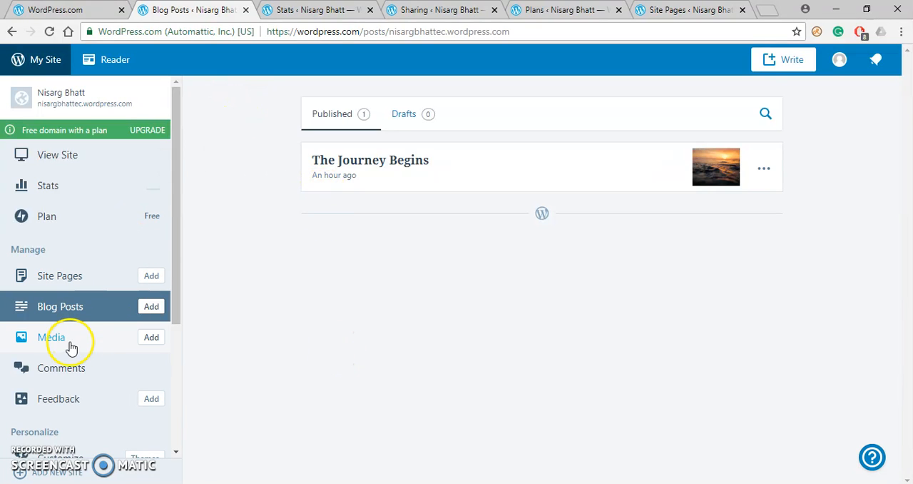
# Step: View the empty Media library, dismiss its welcome tour, then reach Sharing settings
pyautogui.click(51, 336)
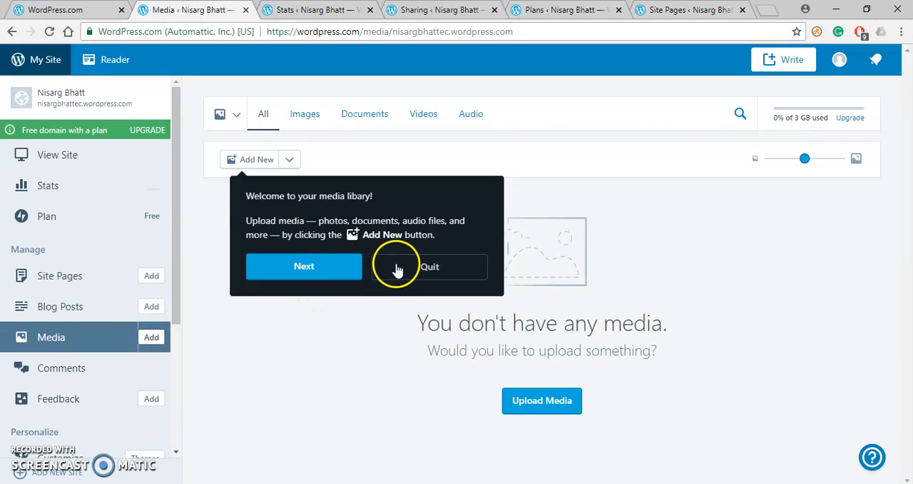
pyautogui.click(429, 266)
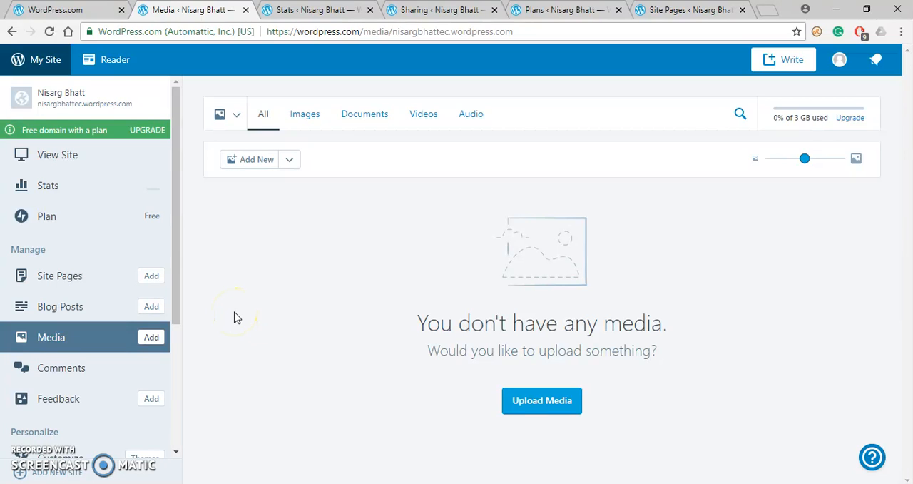
pyautogui.moveTo(61, 367)
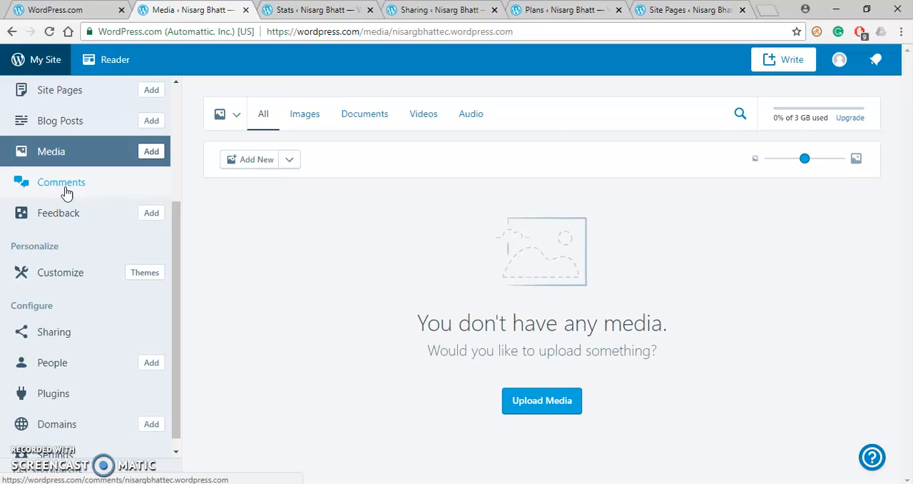
pyautogui.moveTo(60, 272)
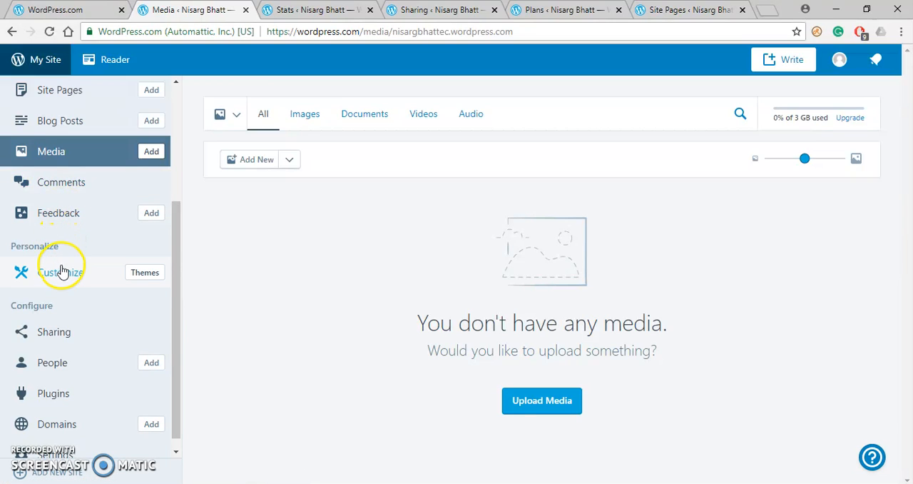
pyautogui.moveTo(64, 278)
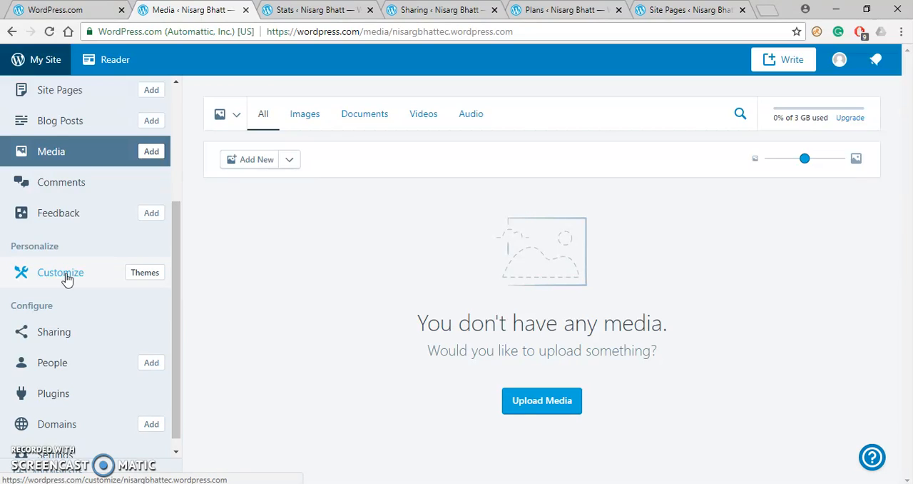
pyautogui.click(53, 331)
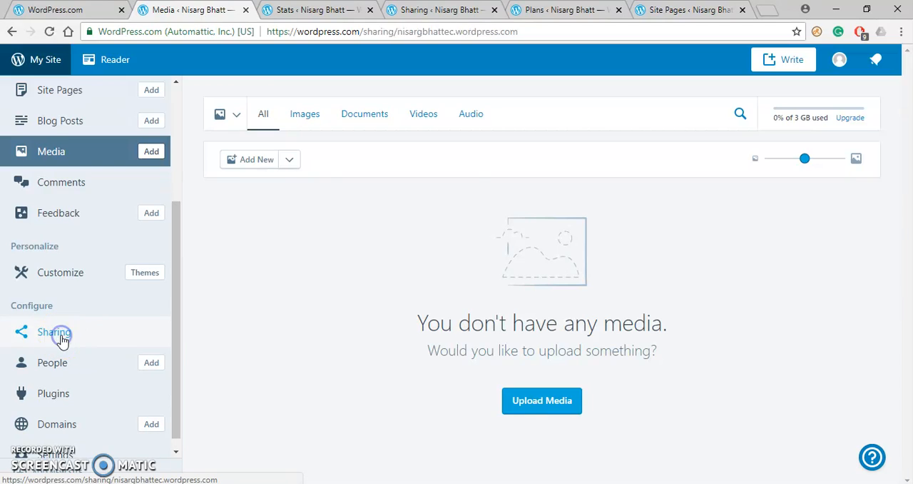
pyautogui.click(54, 332)
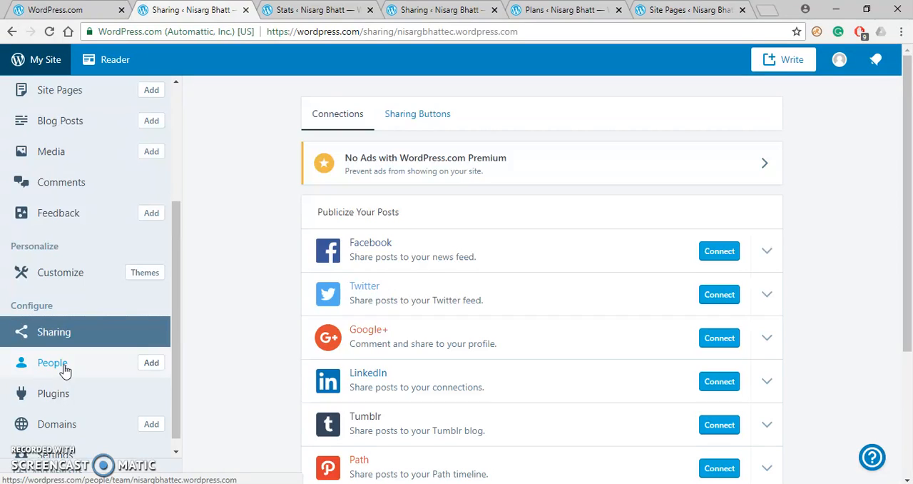
# Step: View the People team list with one admin, then the Plugins browser
pyautogui.click(52, 362)
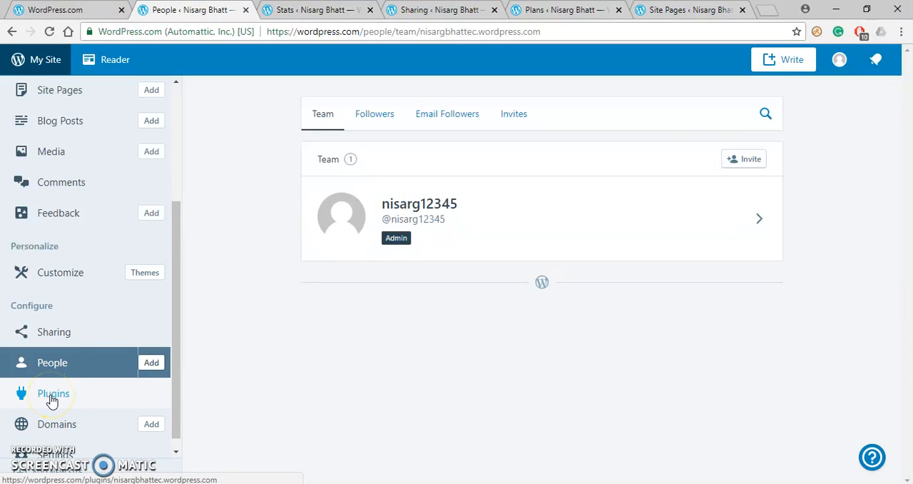
pyautogui.click(52, 393)
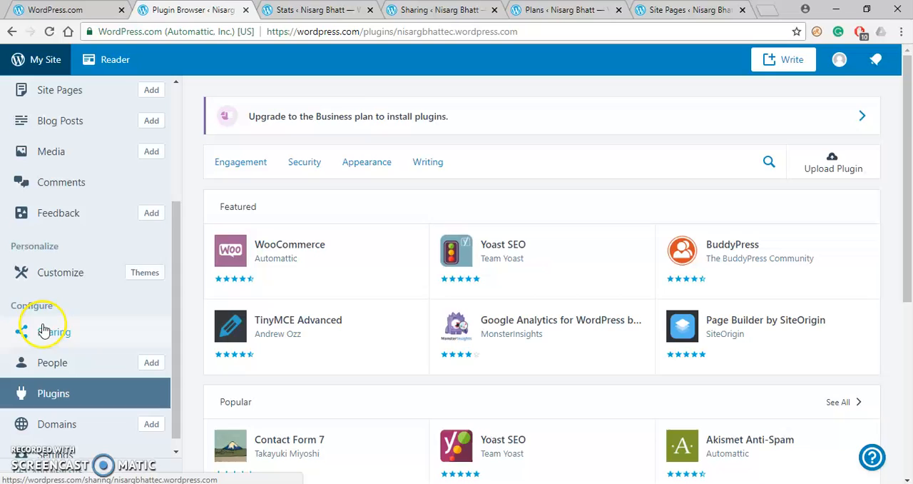
# Step: Show the Domains page listing nisargbhattec.wordpress.com as primary domain
pyautogui.click(57, 424)
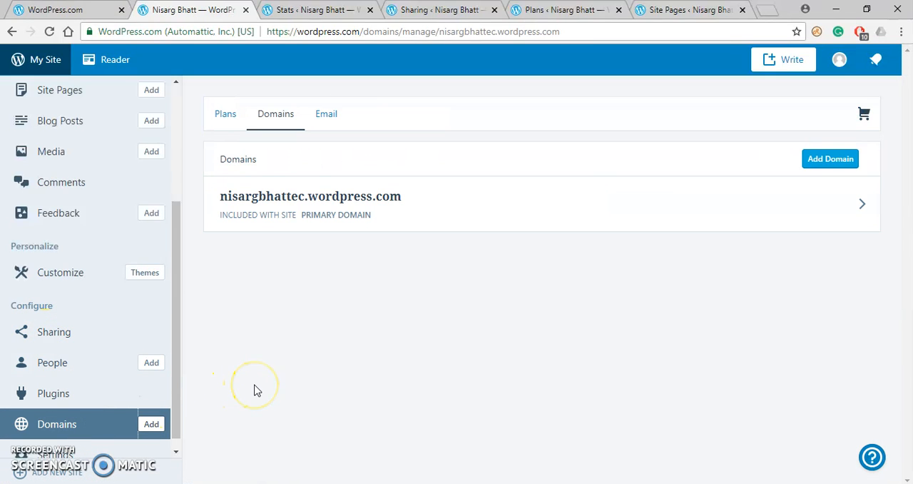
pyautogui.moveTo(221, 376)
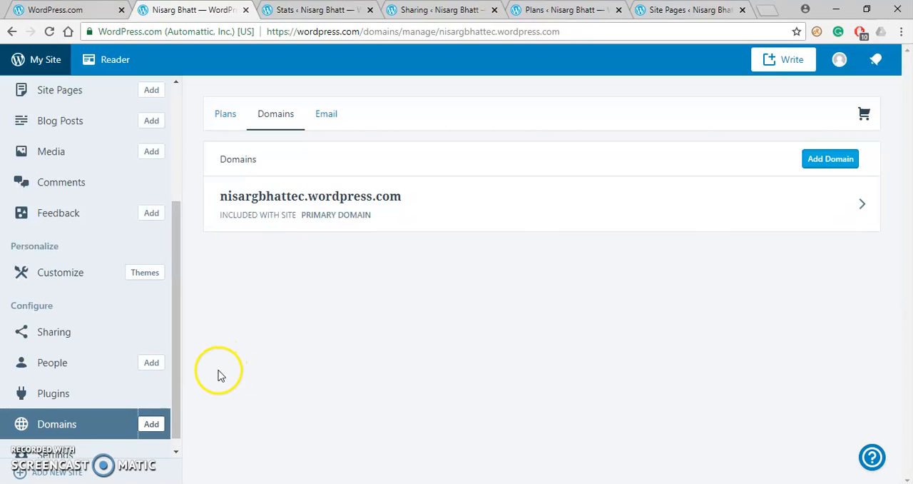
pyautogui.moveTo(178, 406)
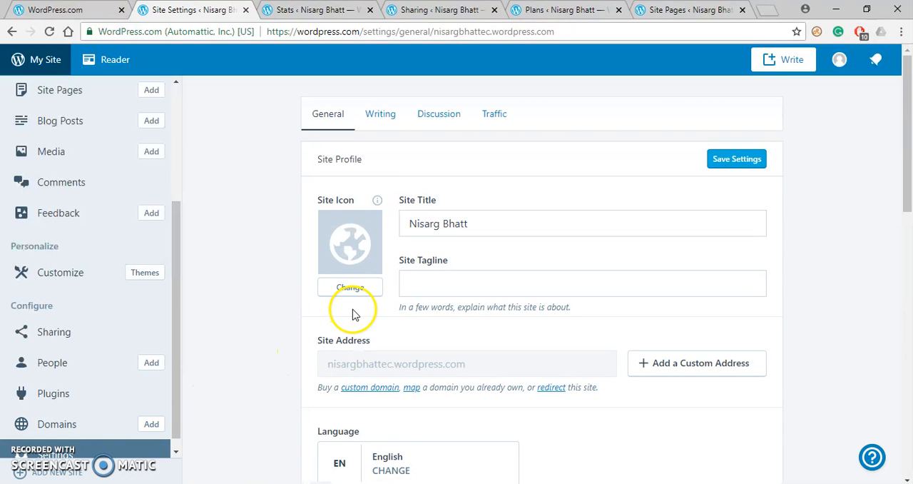
pyautogui.moveTo(310, 251)
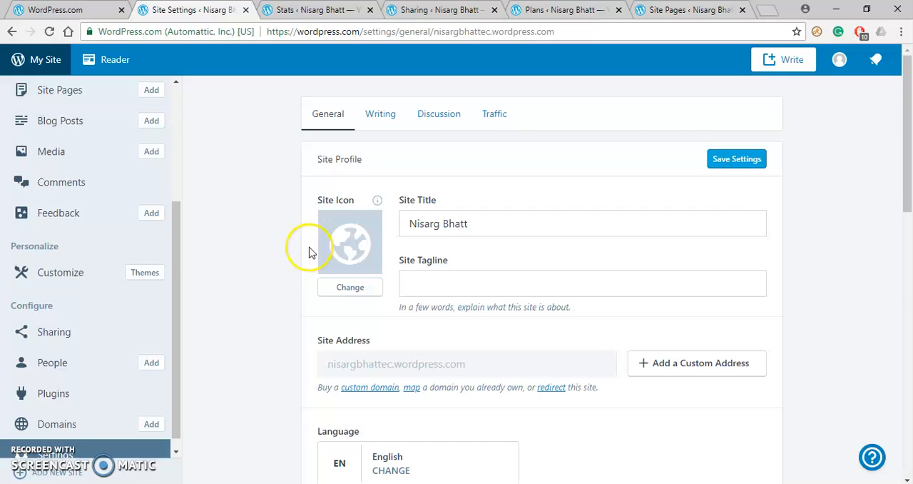
pyautogui.moveTo(384, 175)
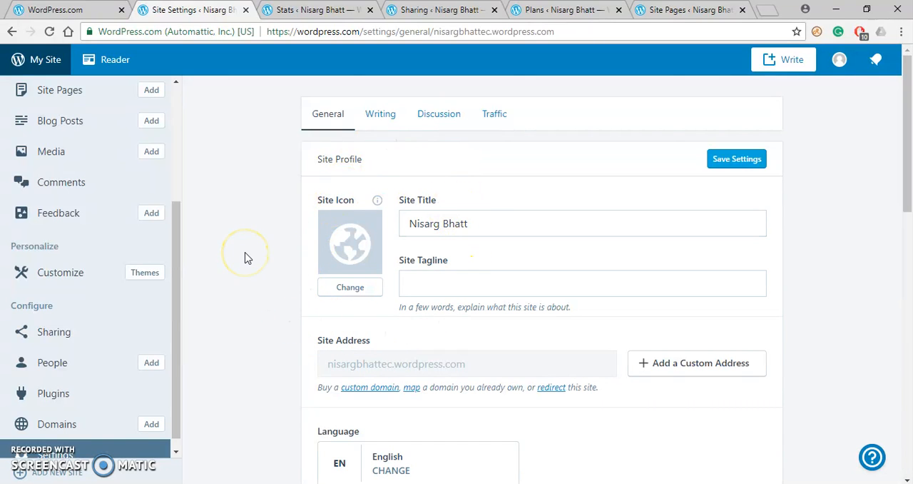
pyautogui.moveTo(59, 273)
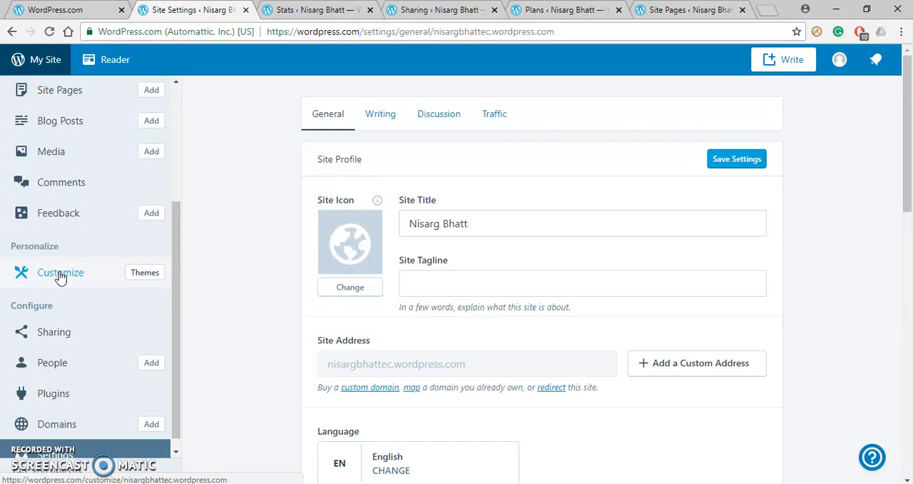
# Step: Launch the Customizer beside a live preview of the homepage
pyautogui.click(59, 272)
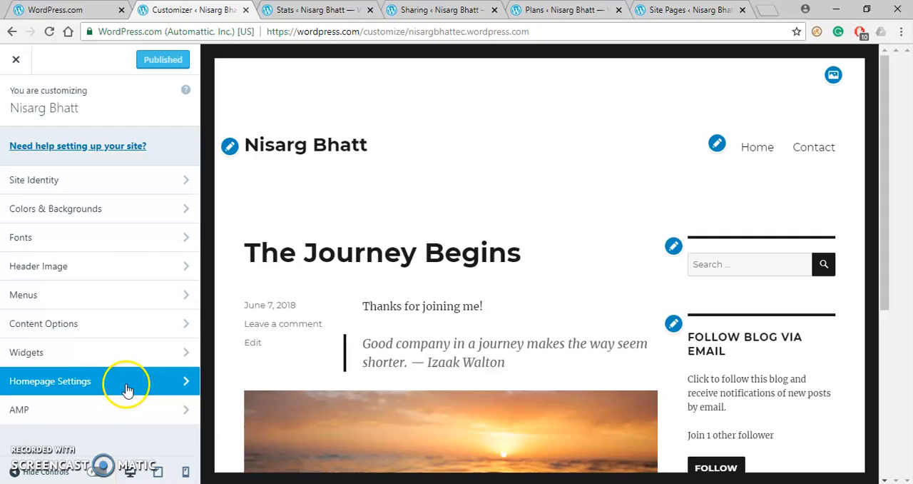
pyautogui.moveTo(130, 409)
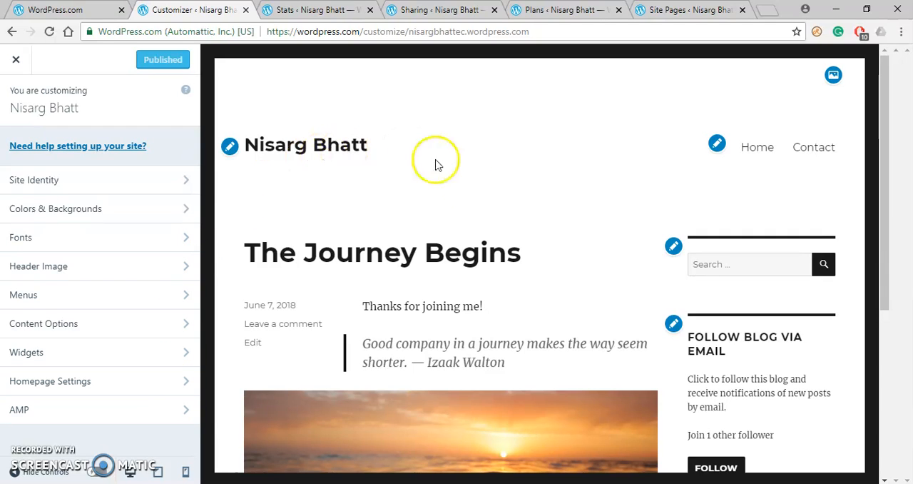
pyautogui.moveTo(512, 378)
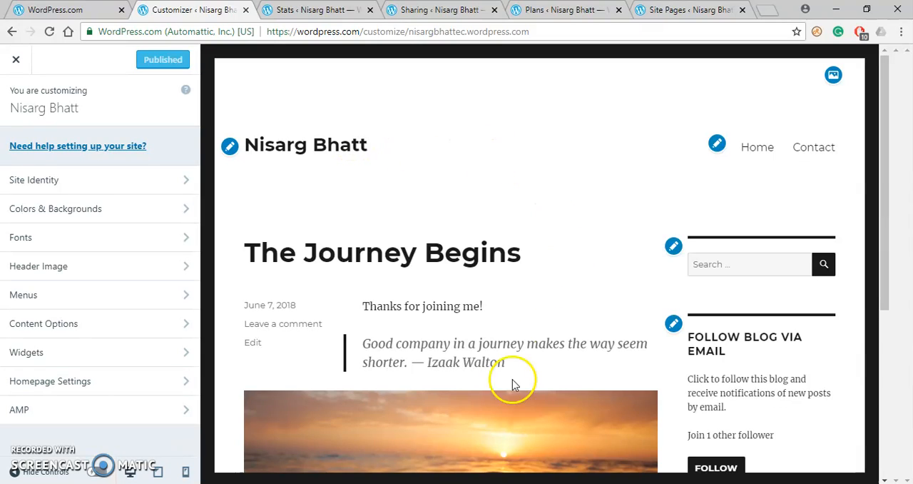
pyautogui.moveTo(519, 135)
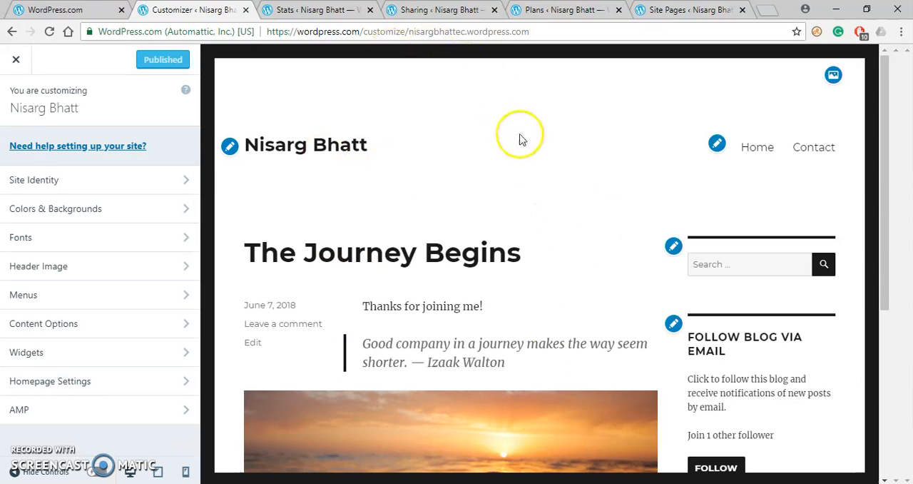
pyautogui.moveTo(615, 303)
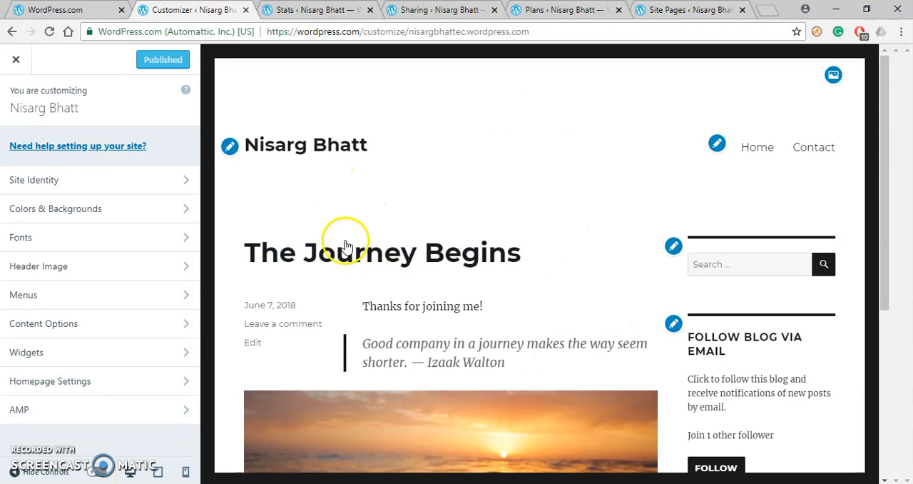
pyautogui.moveTo(335, 219)
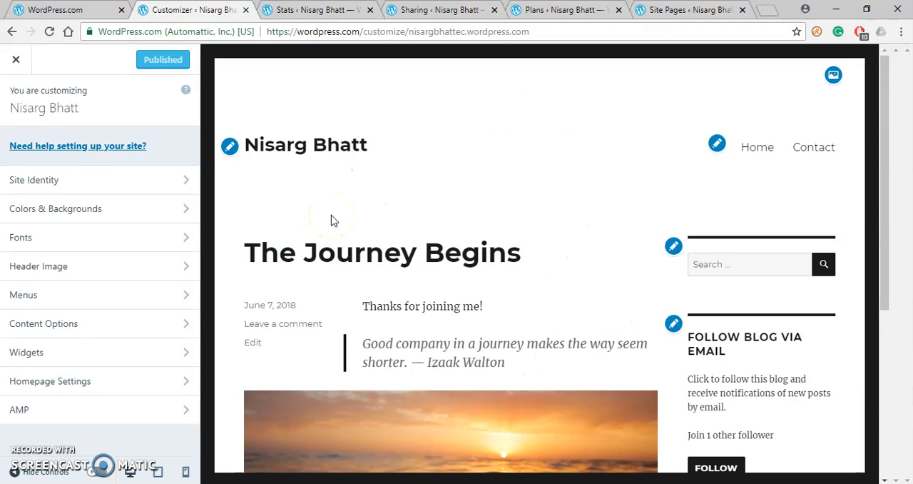
pyautogui.moveTo(185, 93)
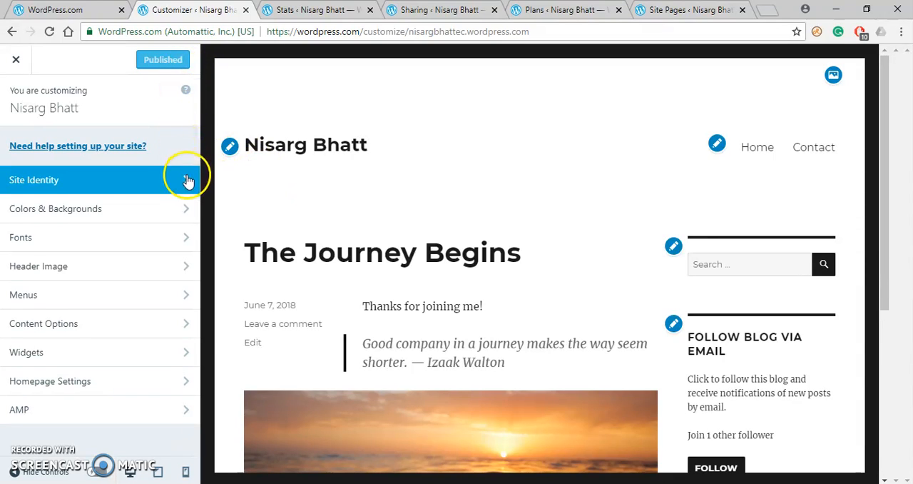
pyautogui.moveTo(187, 184)
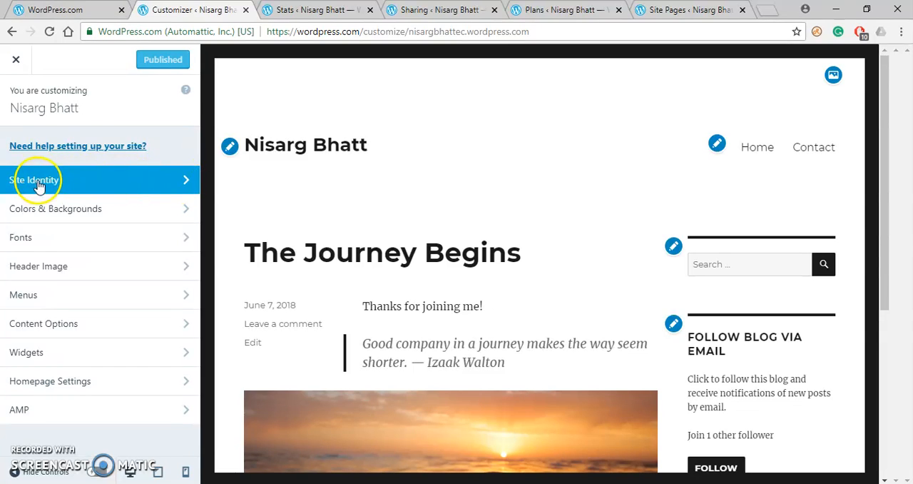
# Step: Change the site title in Site Identity to 'Nisarg K Bhatt'
pyautogui.click(33, 179)
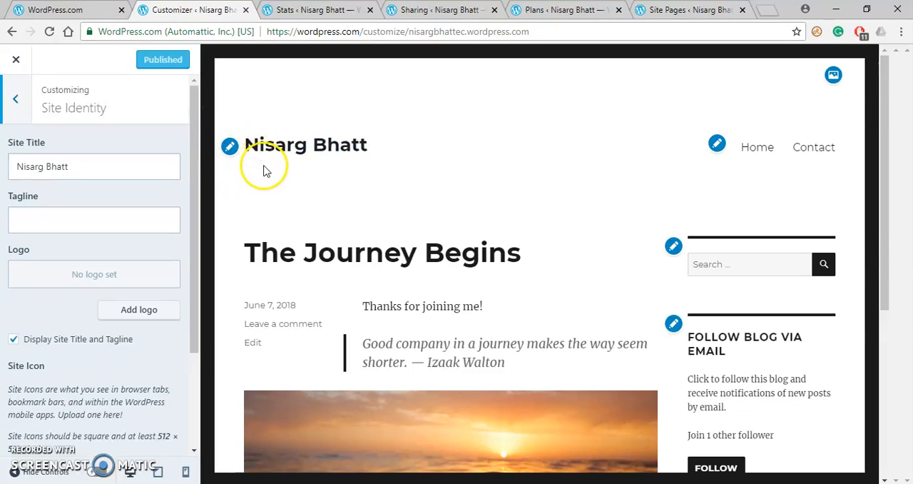
pyautogui.moveTo(749, 114)
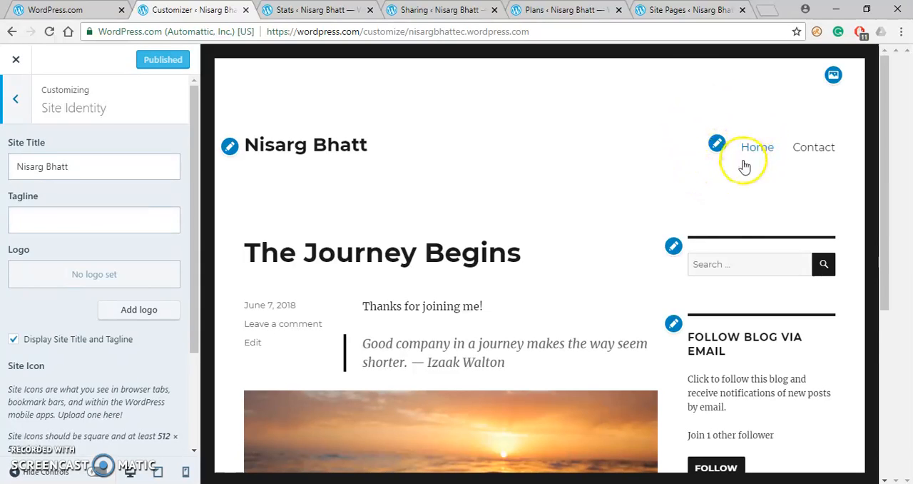
pyautogui.moveTo(655, 277)
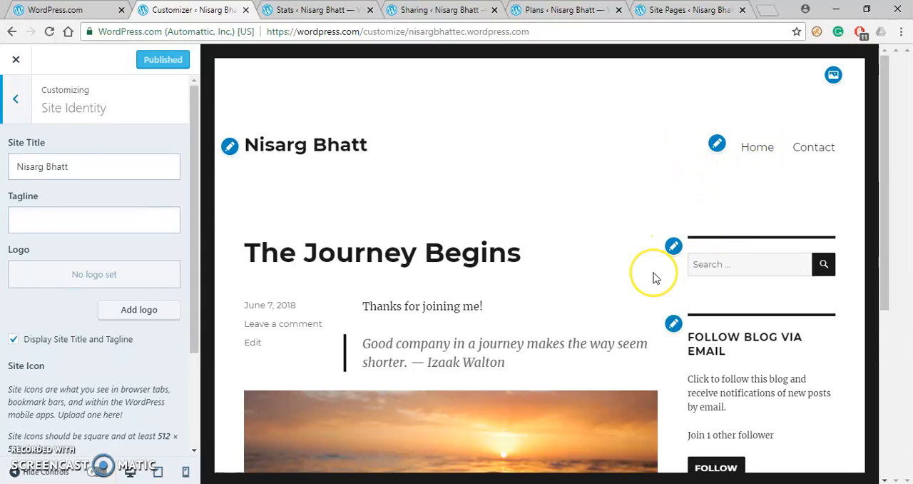
pyautogui.moveTo(360, 196)
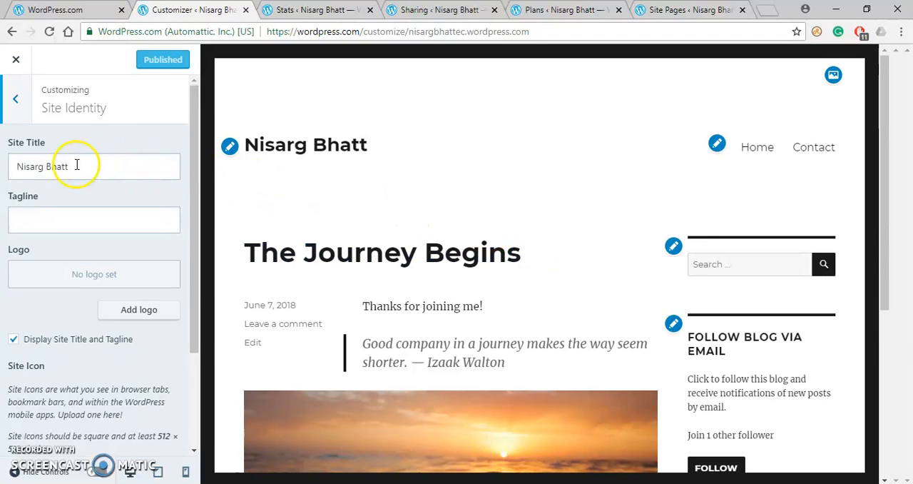
pyautogui.click(93, 165)
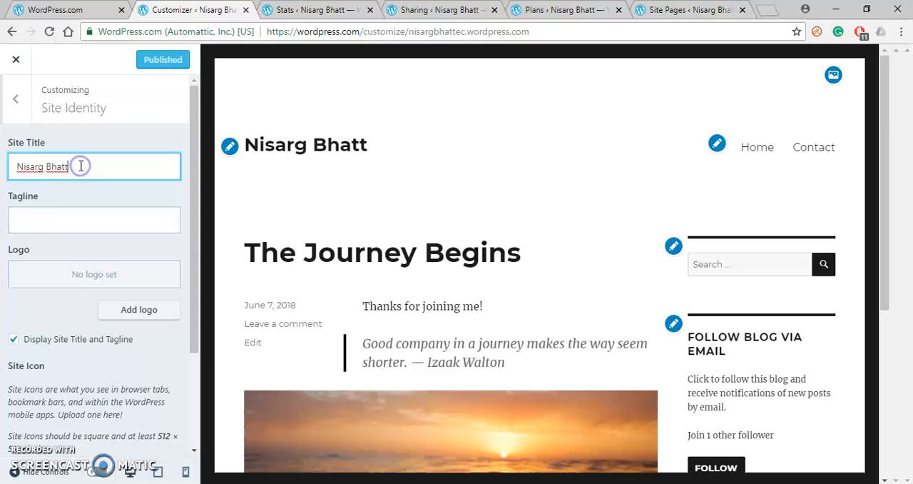
pyautogui.press('BackSpace')
pyautogui.write('K ')
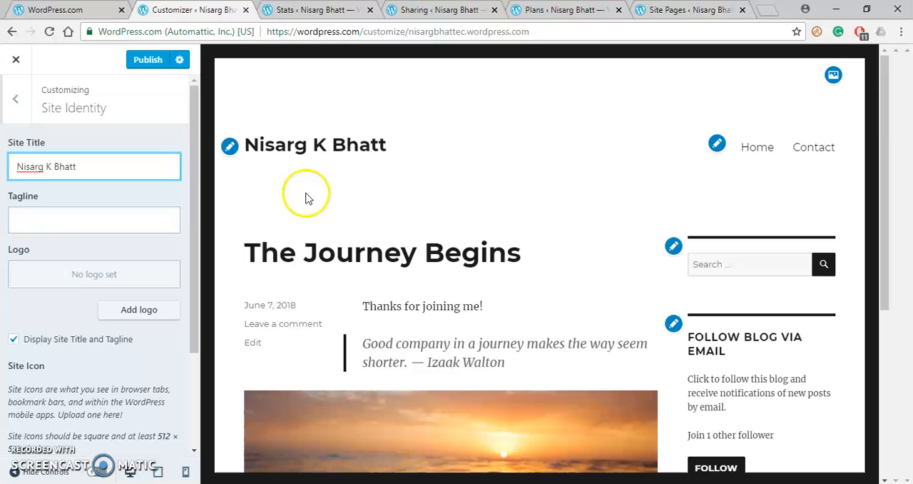
pyautogui.moveTo(291, 191)
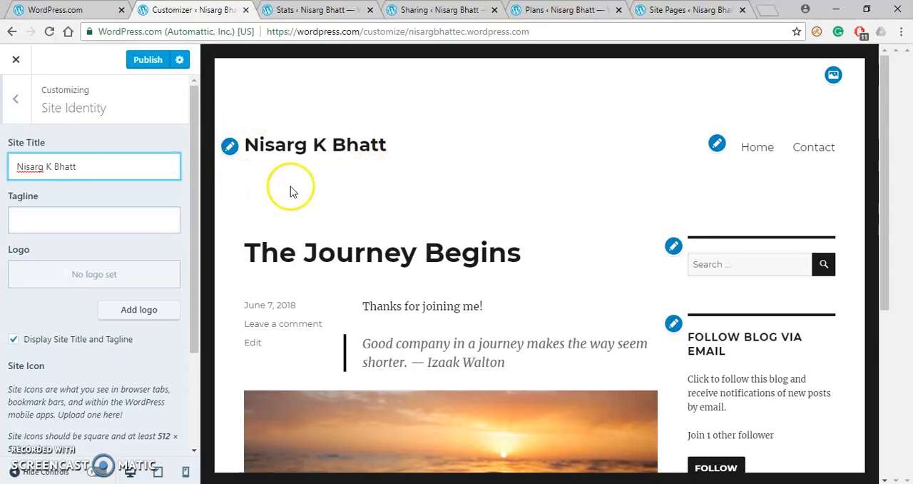
pyautogui.moveTo(350, 179)
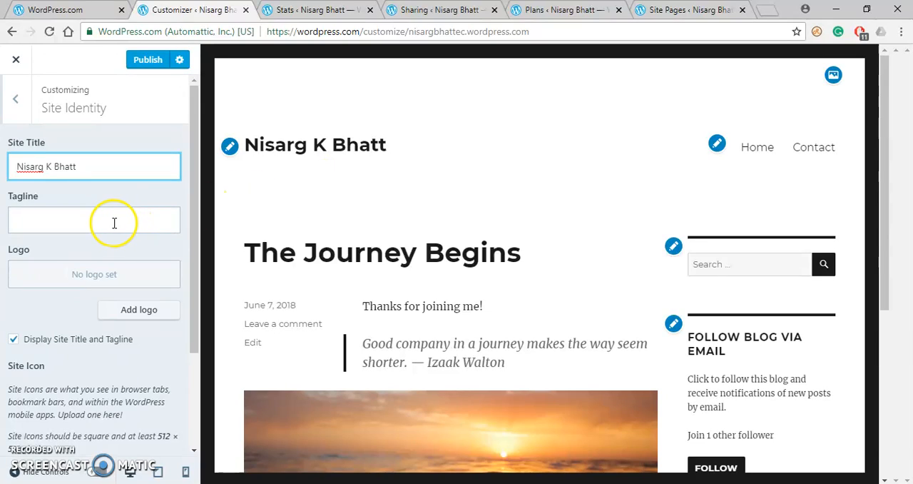
# Step: Enter the tagline 'A Life Long Learner' in Site Identity
pyautogui.click(93, 220)
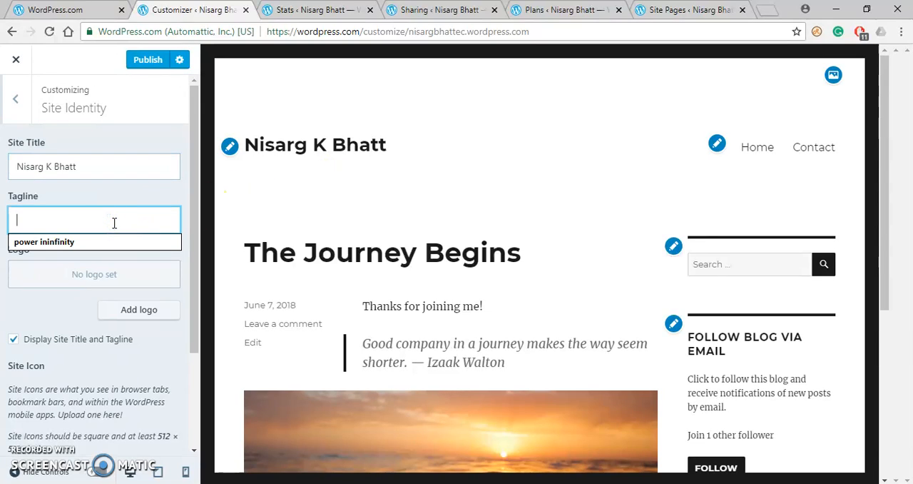
pyautogui.write('A Life')
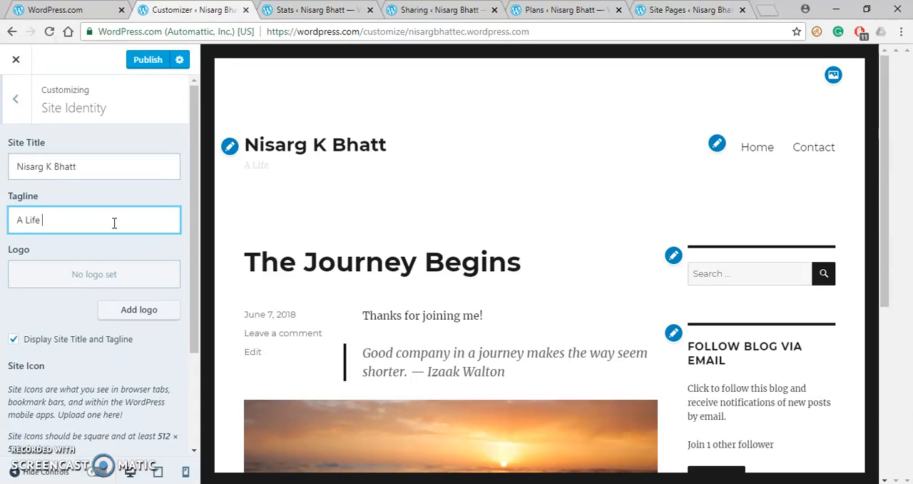
pyautogui.write('Long L')
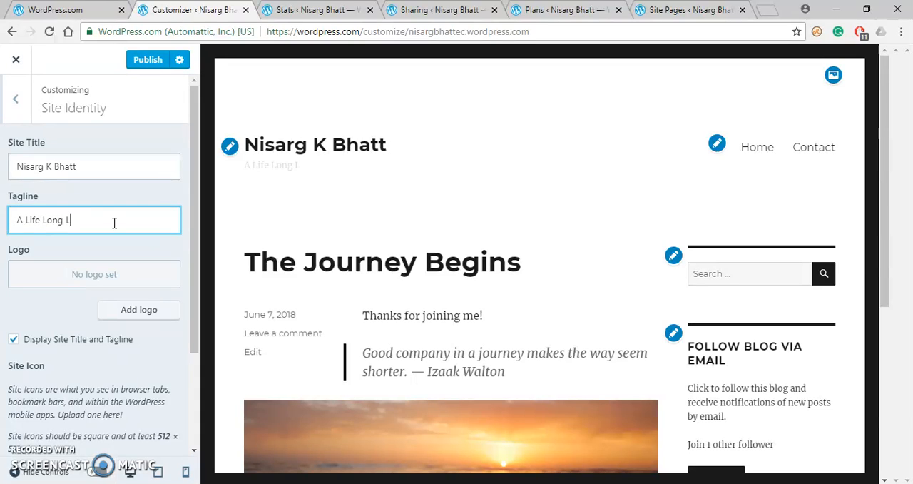
pyautogui.write('earner')
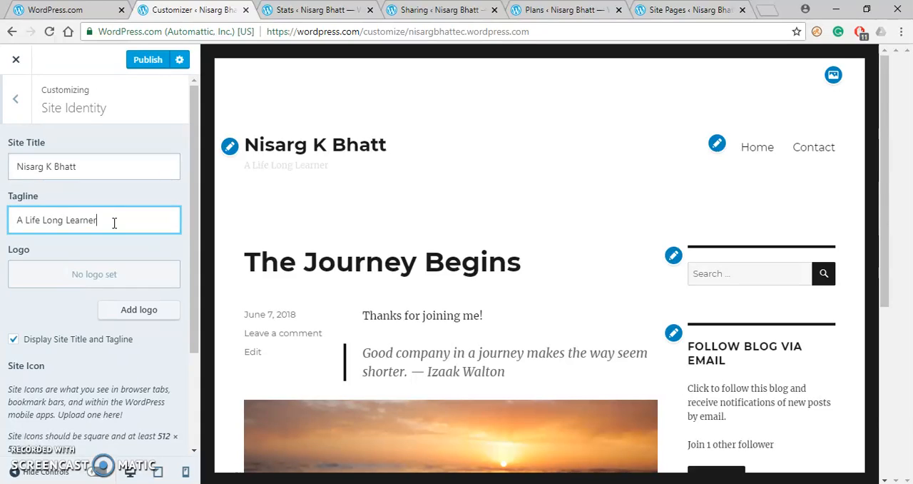
pyautogui.moveTo(308, 185)
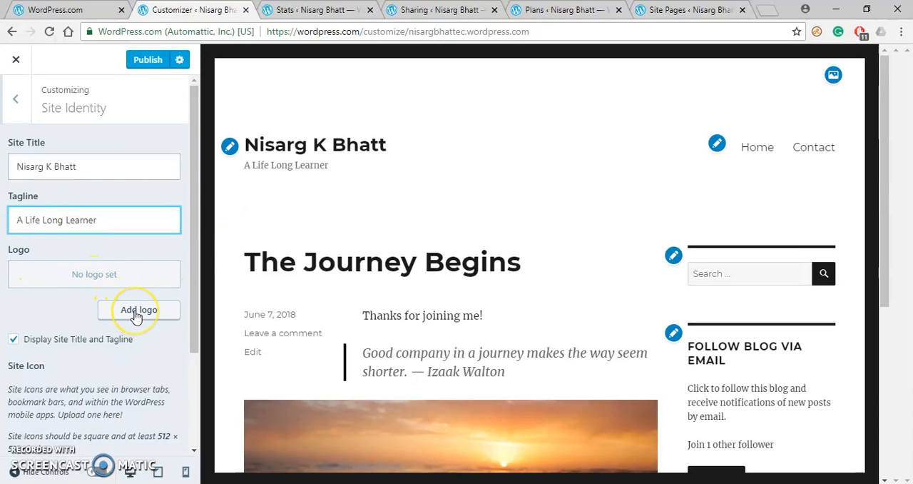
# Step: Upload me.jpg from the Desktop and set it as the site logo
pyautogui.click(137, 310)
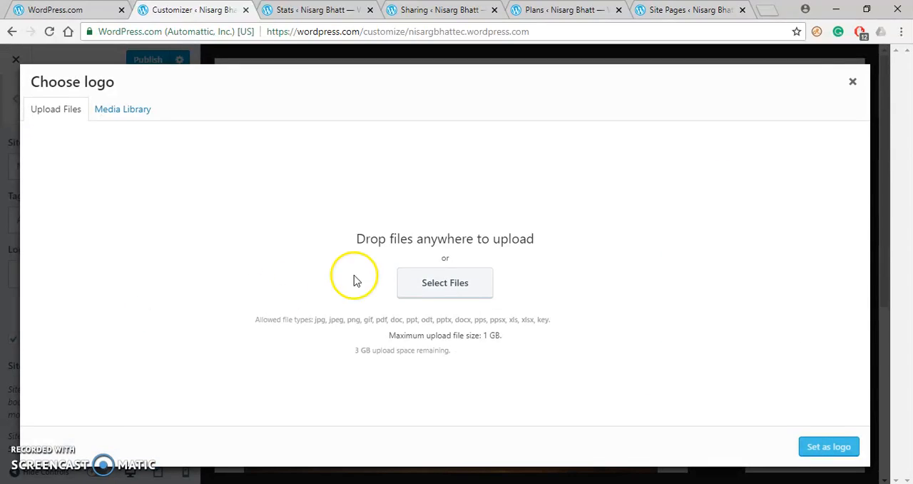
pyautogui.moveTo(445, 282)
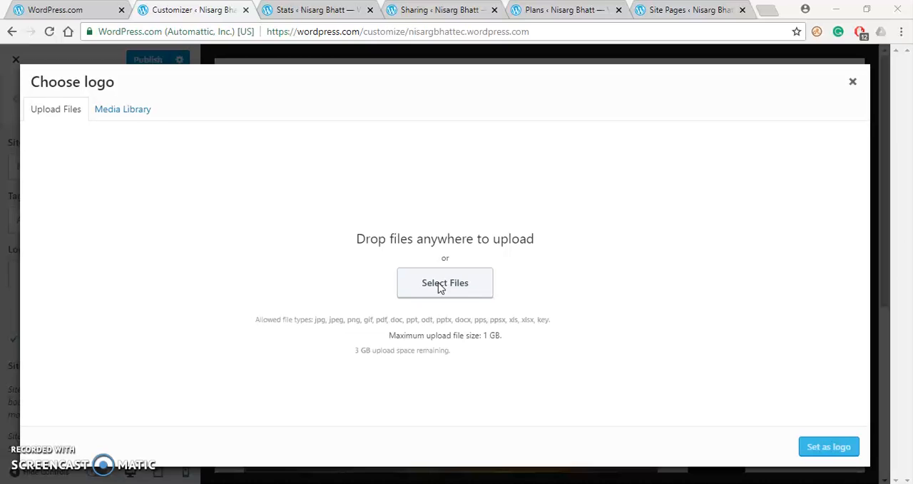
pyautogui.click(444, 283)
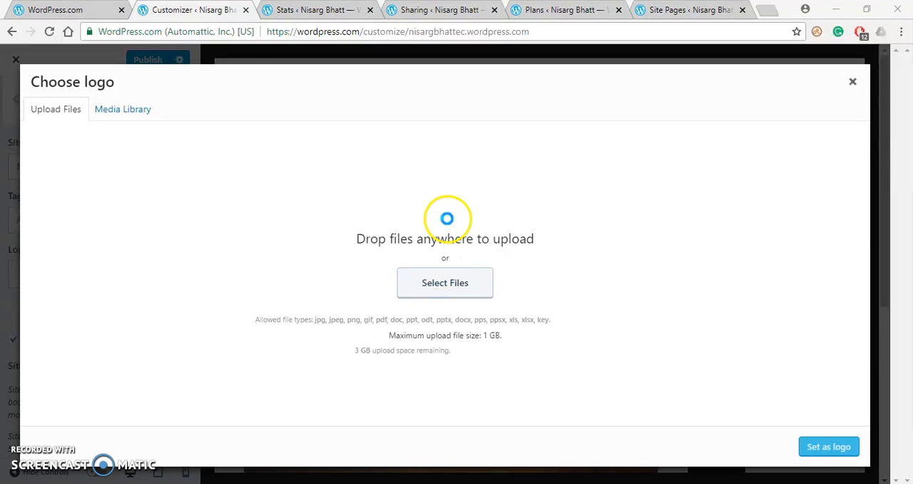
pyautogui.click(445, 282)
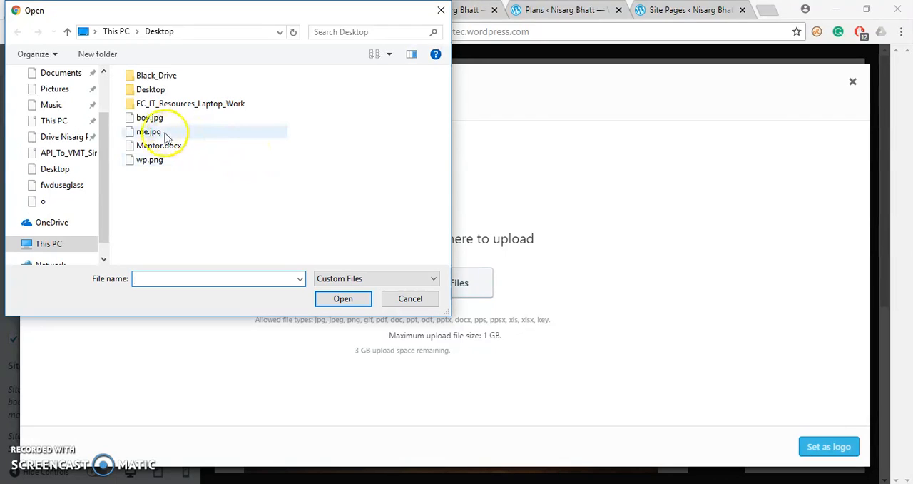
pyautogui.click(149, 132)
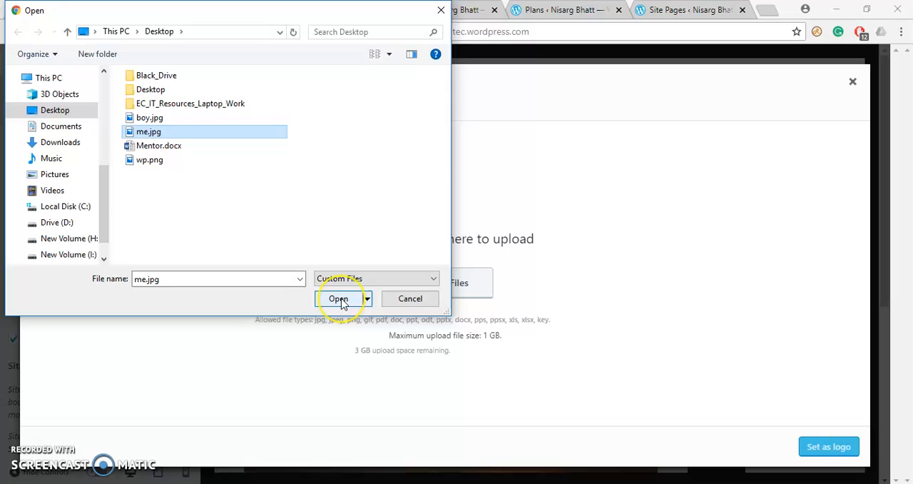
pyautogui.click(338, 298)
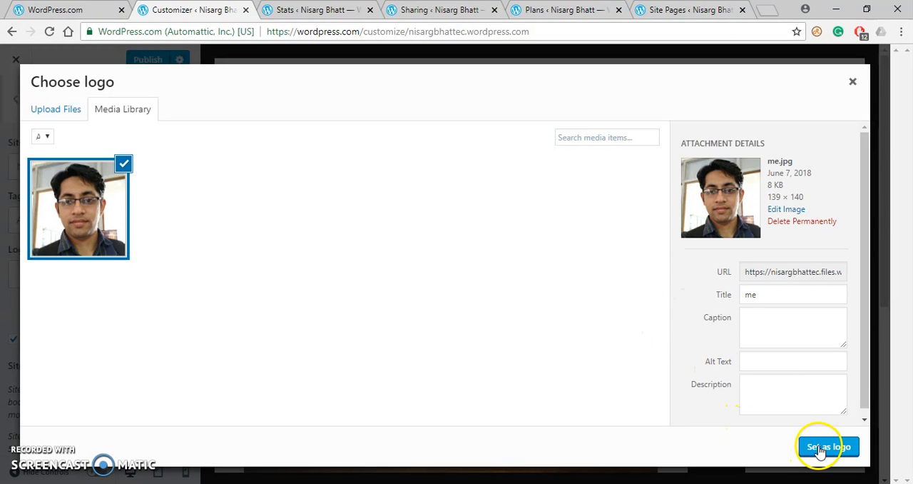
pyautogui.click(828, 445)
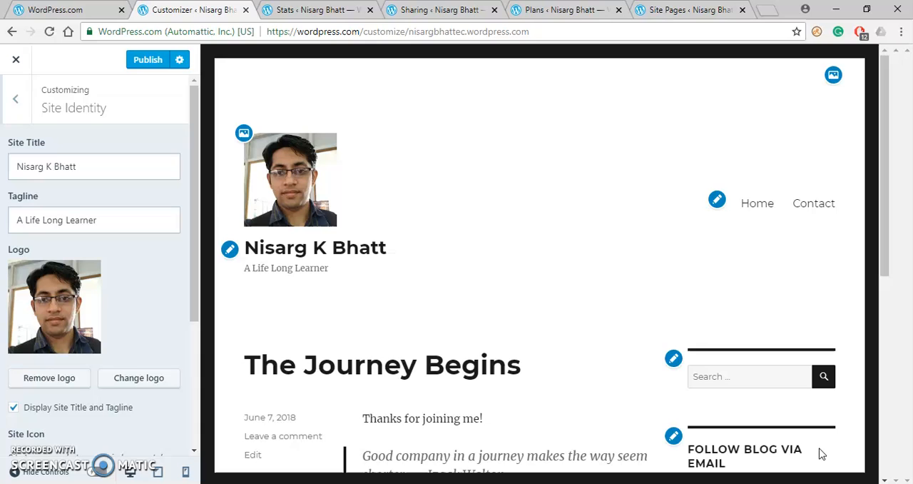
pyautogui.moveTo(290, 219)
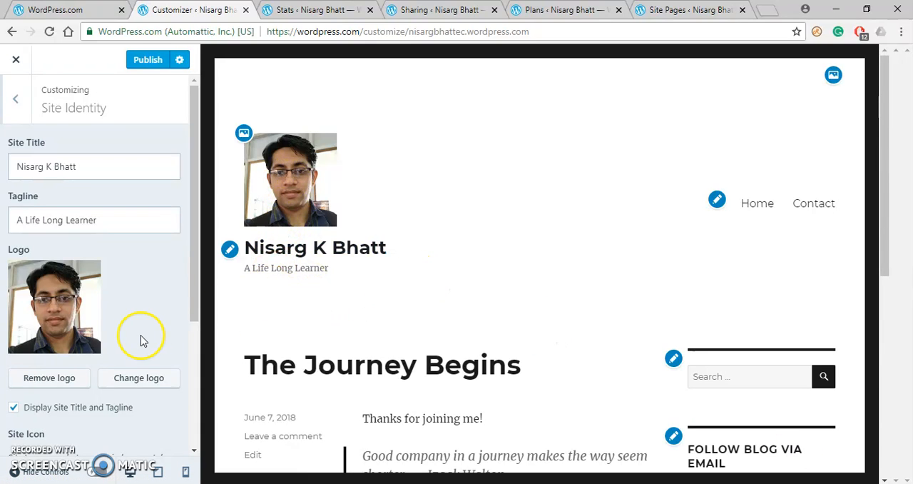
pyautogui.scroll(-3)
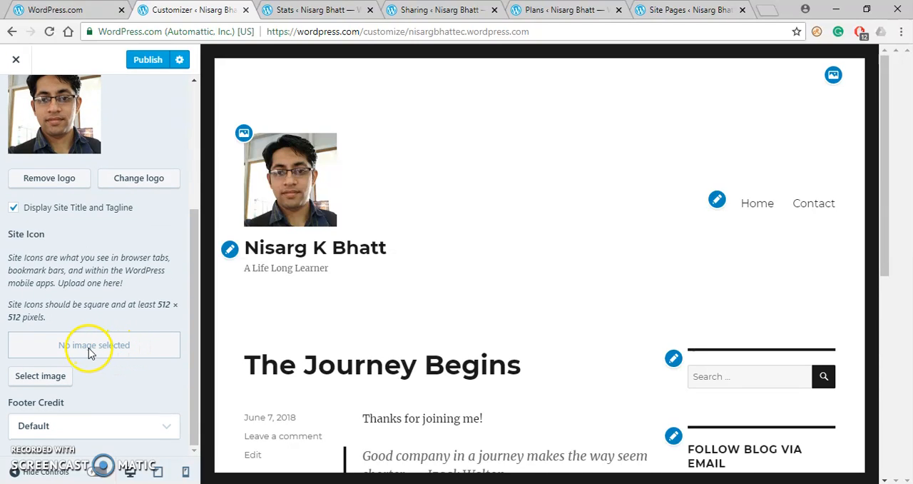
# Step: Set me.jpg from the Media Library as the site icon with a square crop
pyautogui.click(40, 375)
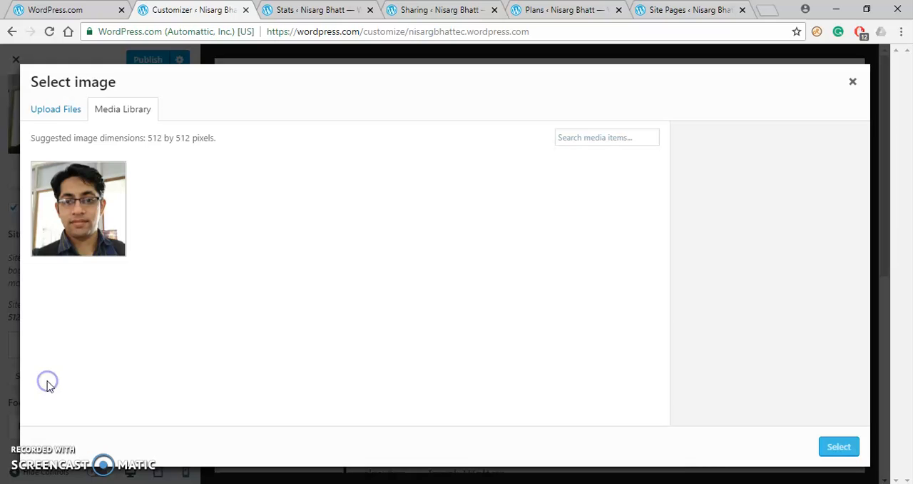
pyautogui.click(78, 208)
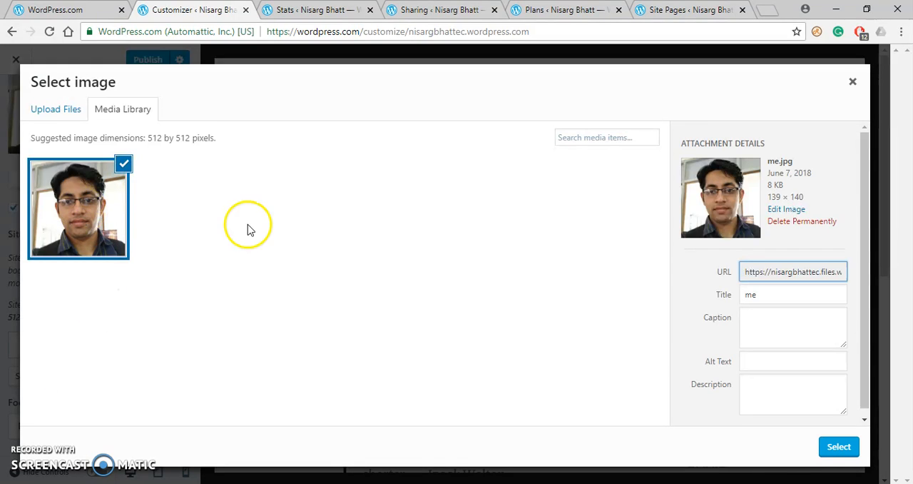
pyautogui.moveTo(115, 132)
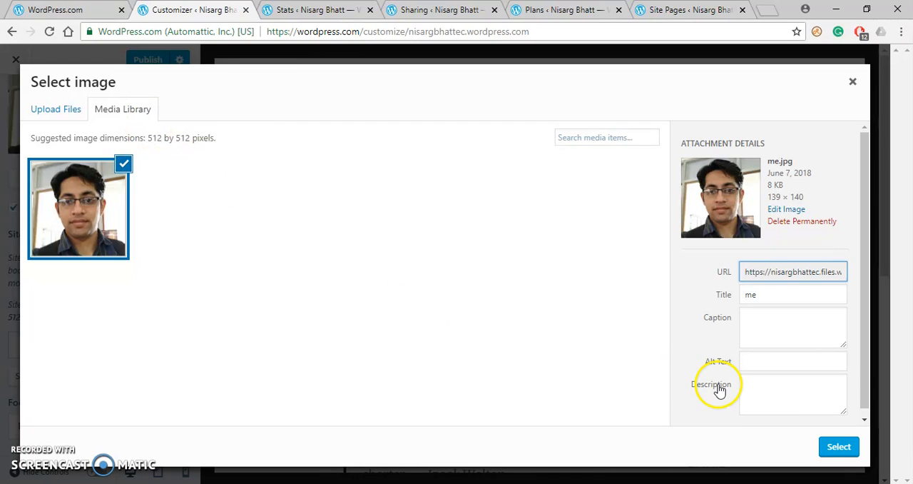
pyautogui.click(839, 446)
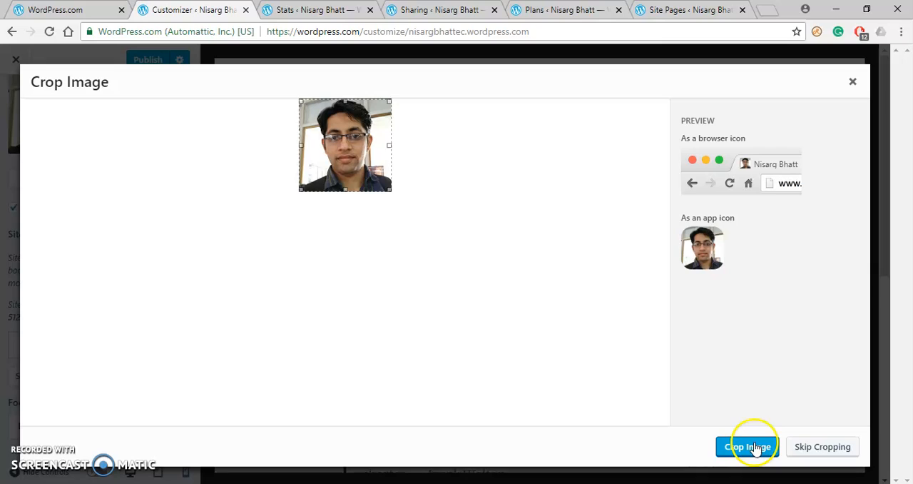
pyautogui.click(748, 446)
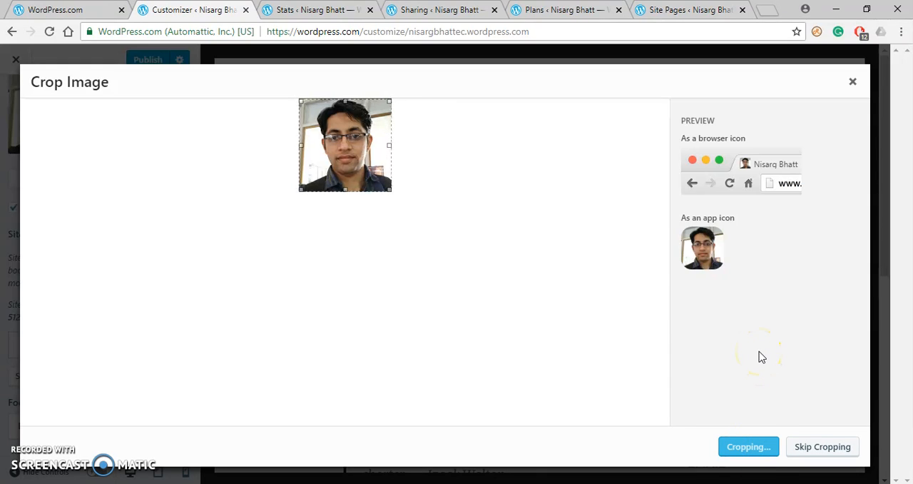
pyautogui.click(747, 446)
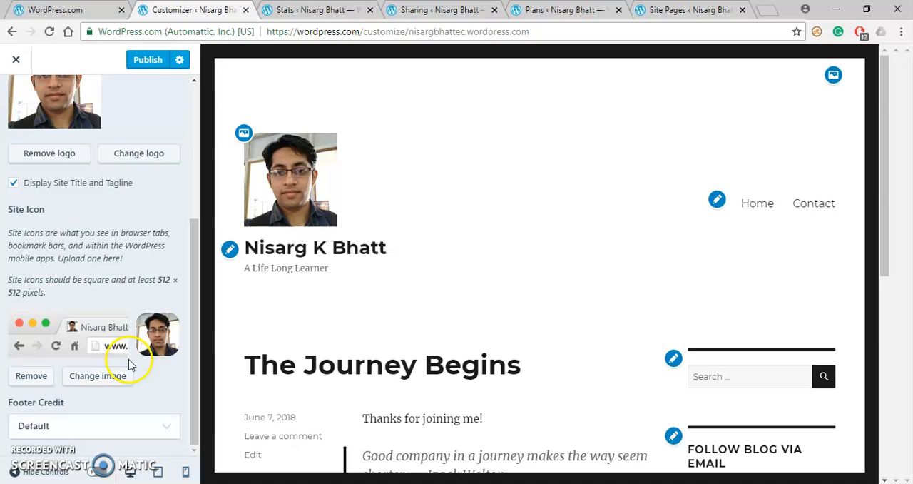
pyautogui.moveTo(123, 327)
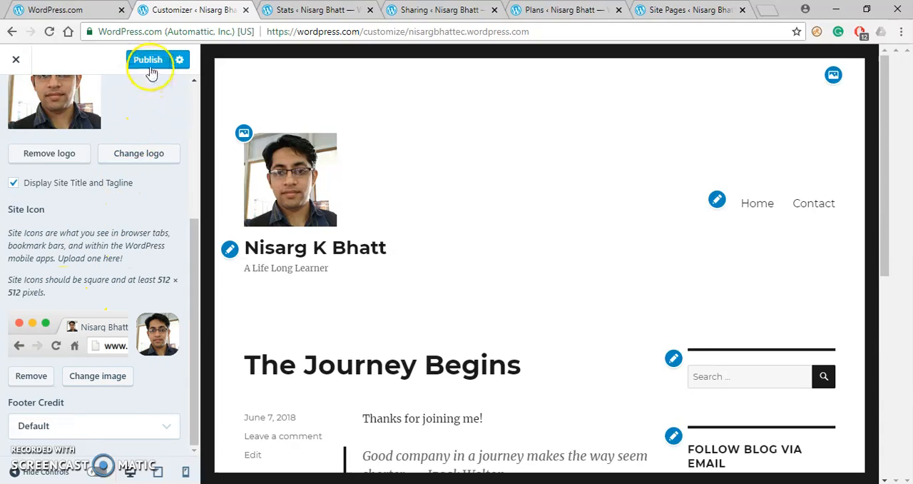
# Step: Publish the logo and site icon changes and return to Site Settings
pyautogui.click(148, 60)
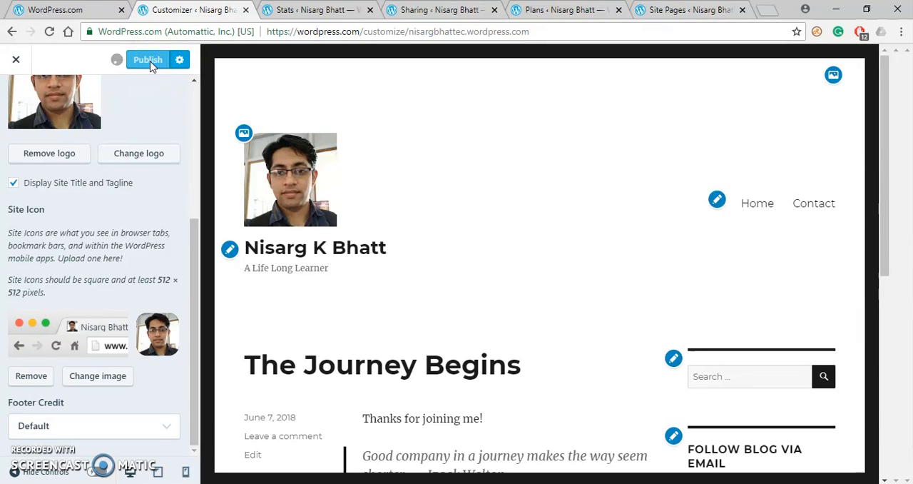
pyautogui.click(148, 60)
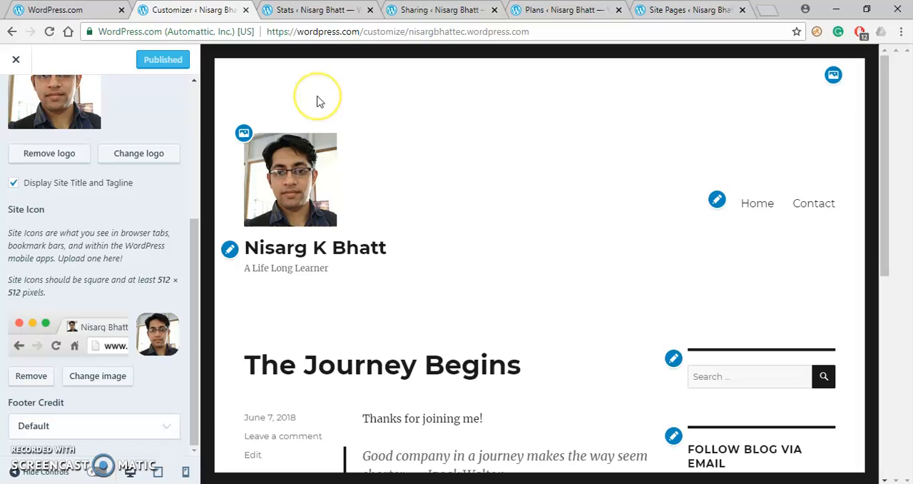
pyautogui.moveTo(129, 214)
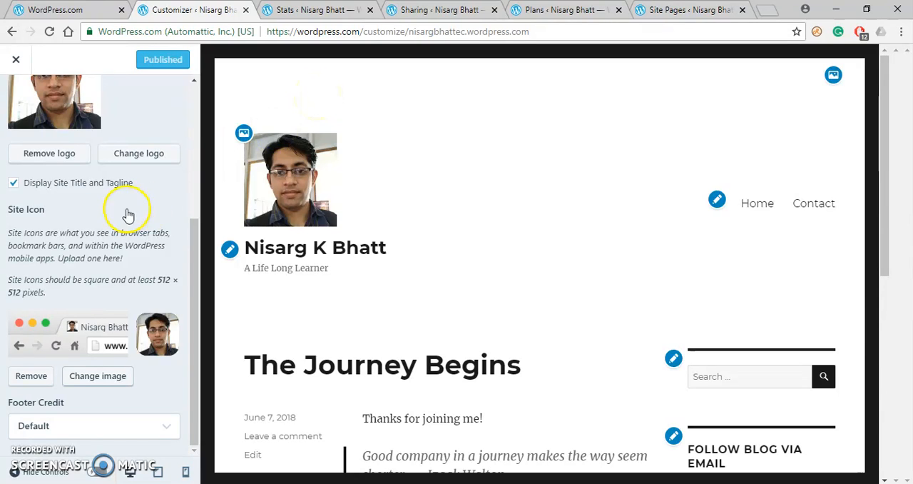
pyautogui.click(15, 59)
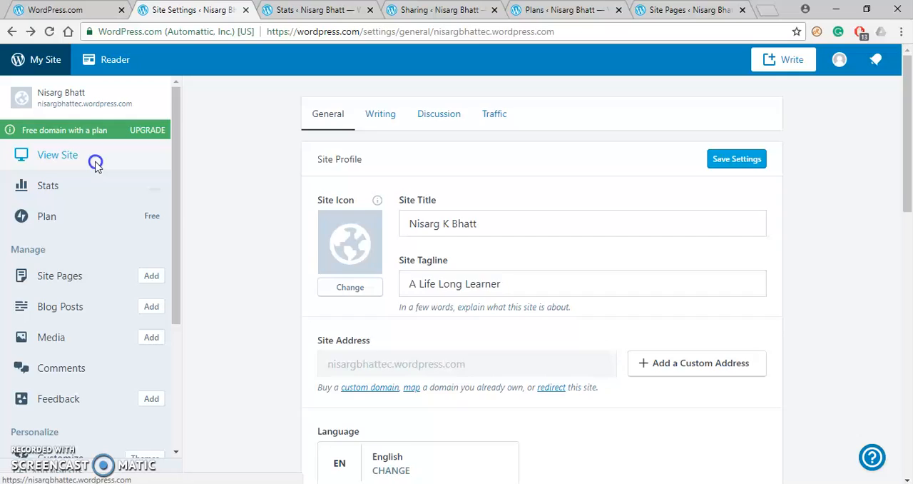
# Step: Preview the site with its photo logo and tagline, then open the live site
pyautogui.click(57, 155)
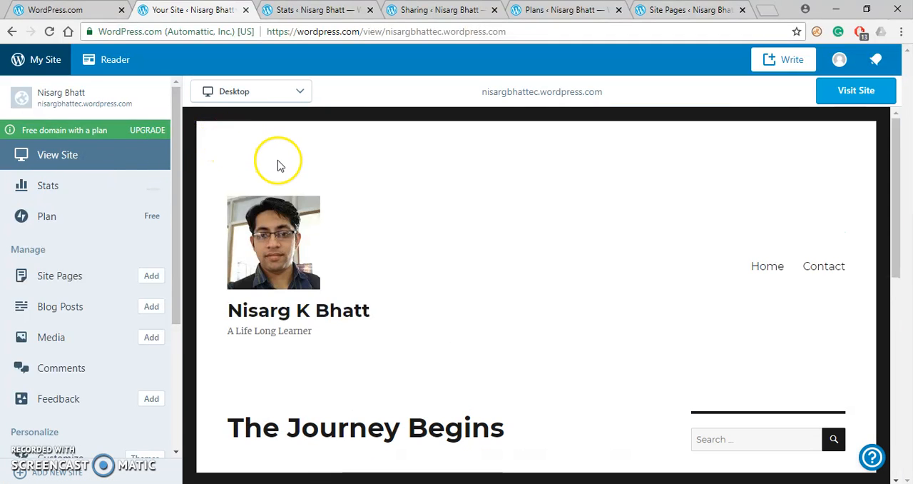
pyautogui.moveTo(545, 206)
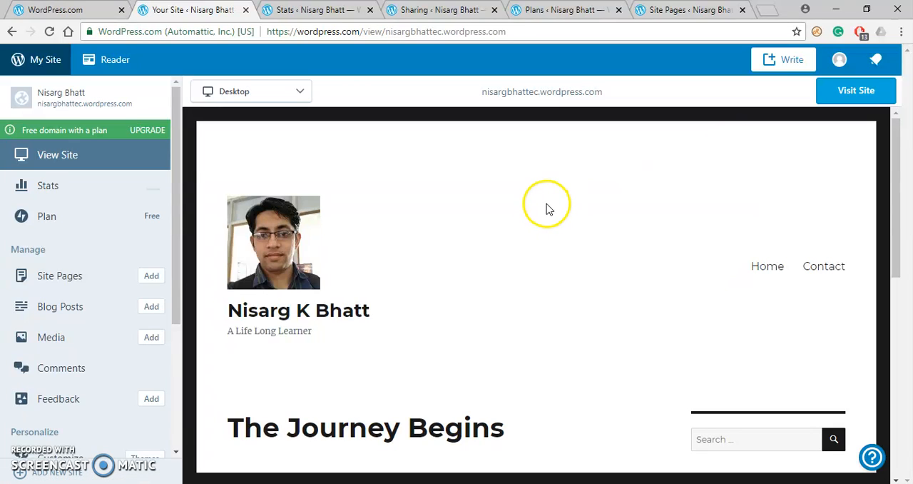
pyautogui.moveTo(824, 117)
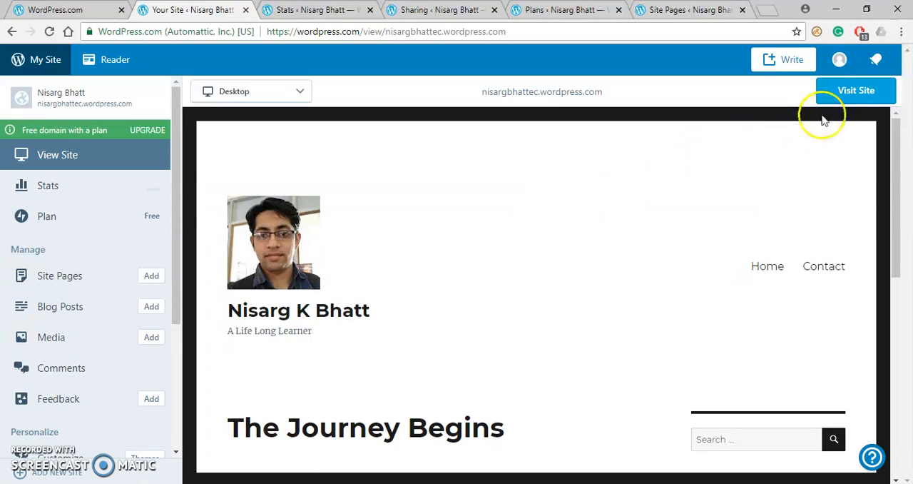
pyautogui.click(855, 91)
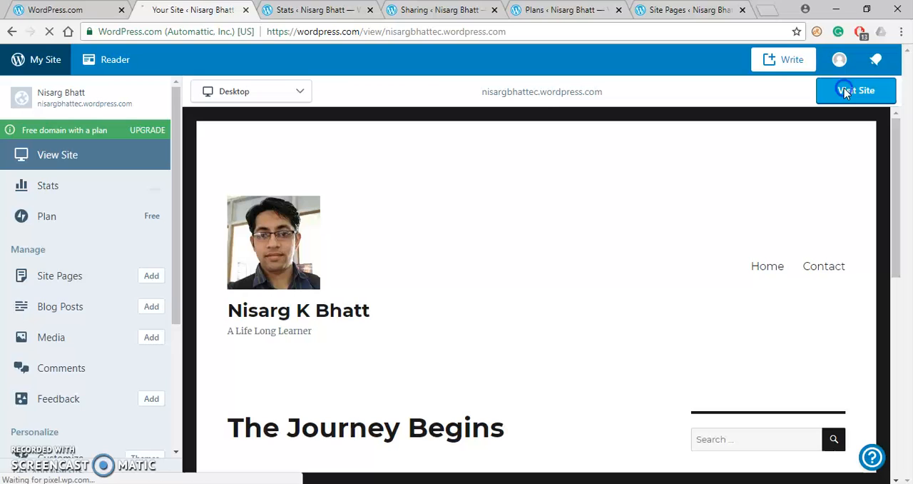
pyautogui.click(856, 91)
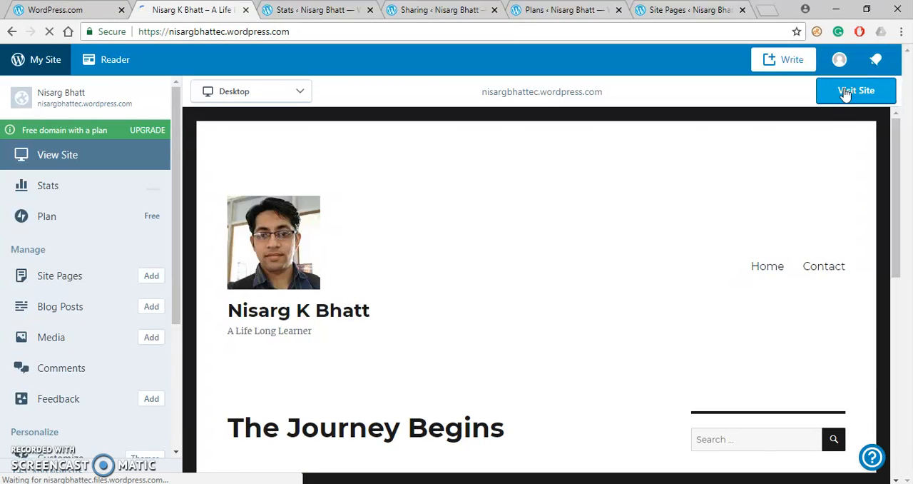
# Step: Review the live nisargbhattec.wordpress.com header showing logo, title and tagline
pyautogui.click(855, 90)
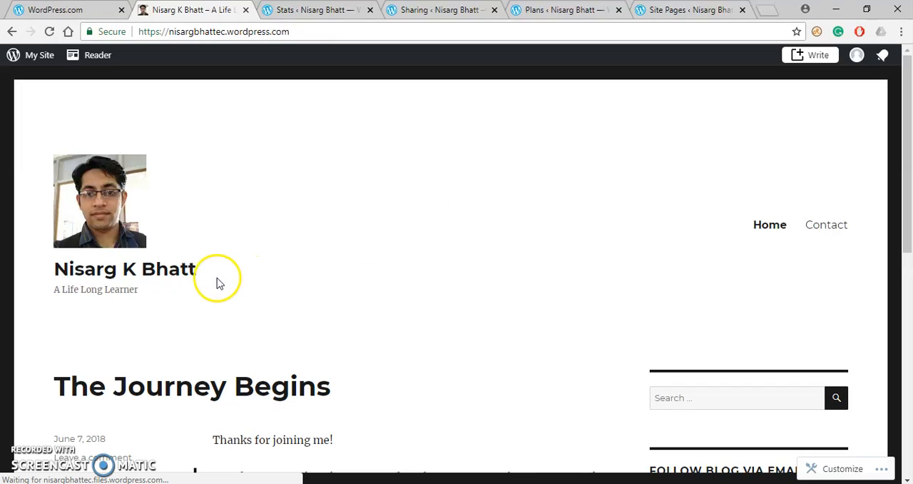
pyautogui.moveTo(177, 219)
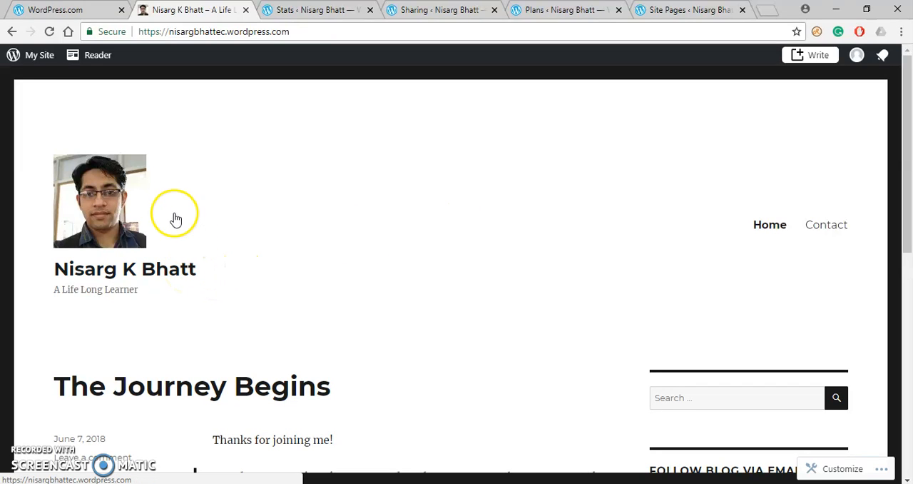
pyautogui.moveTo(166, 214)
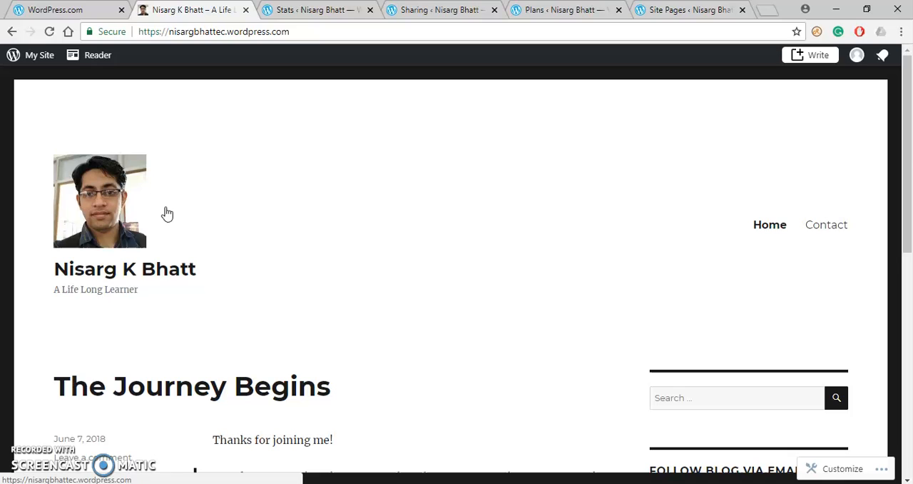